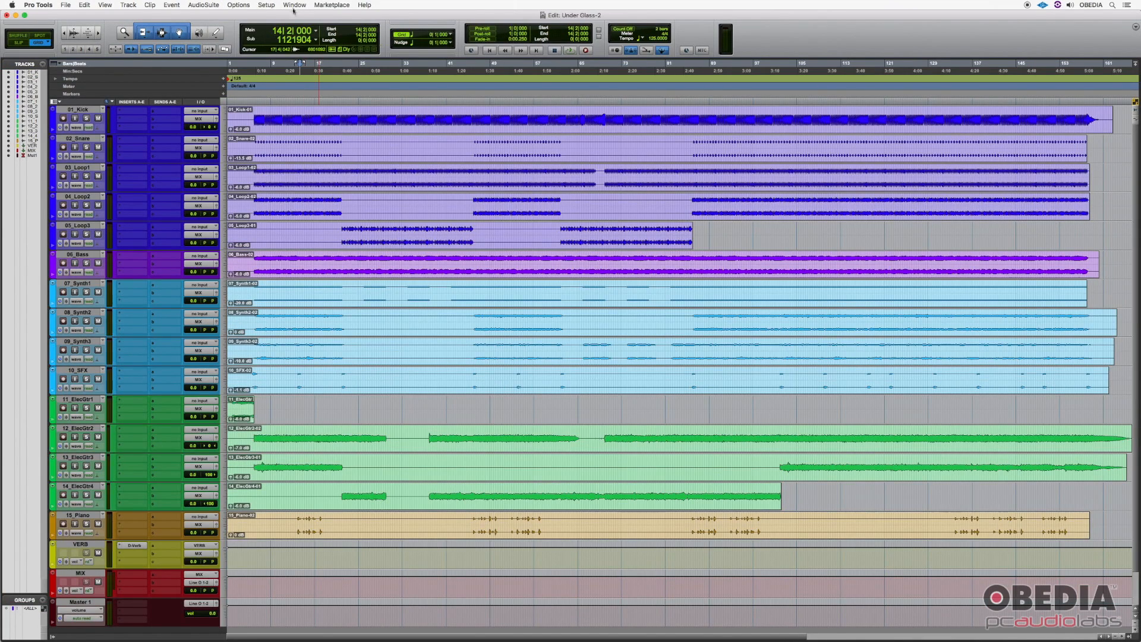
Open the Window menu and hover New Workspace to show the Default and Soundbase options
left_click(294, 6)
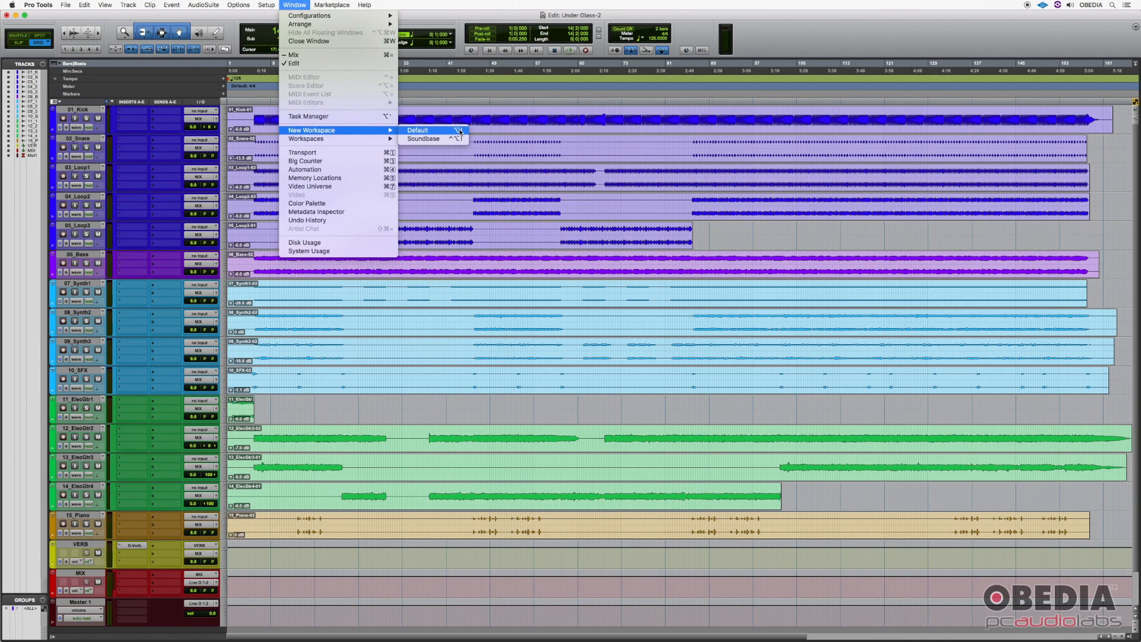
Choose New Workspace > Default to open the Workspace: Volumes browser
left_click(417, 130)
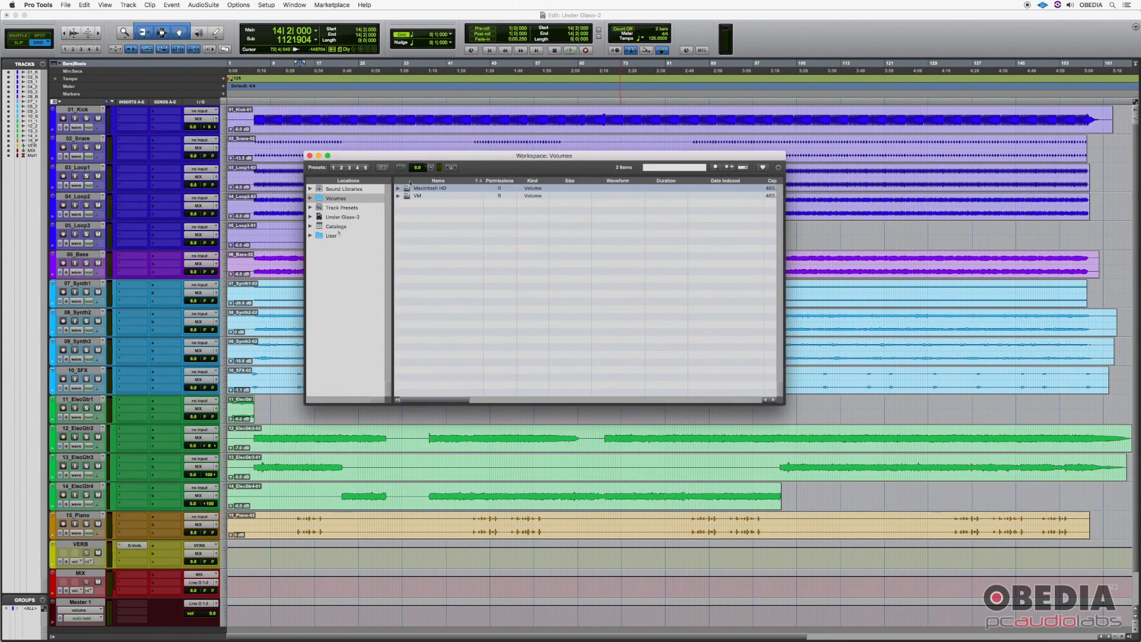
mouse_move(338, 233)
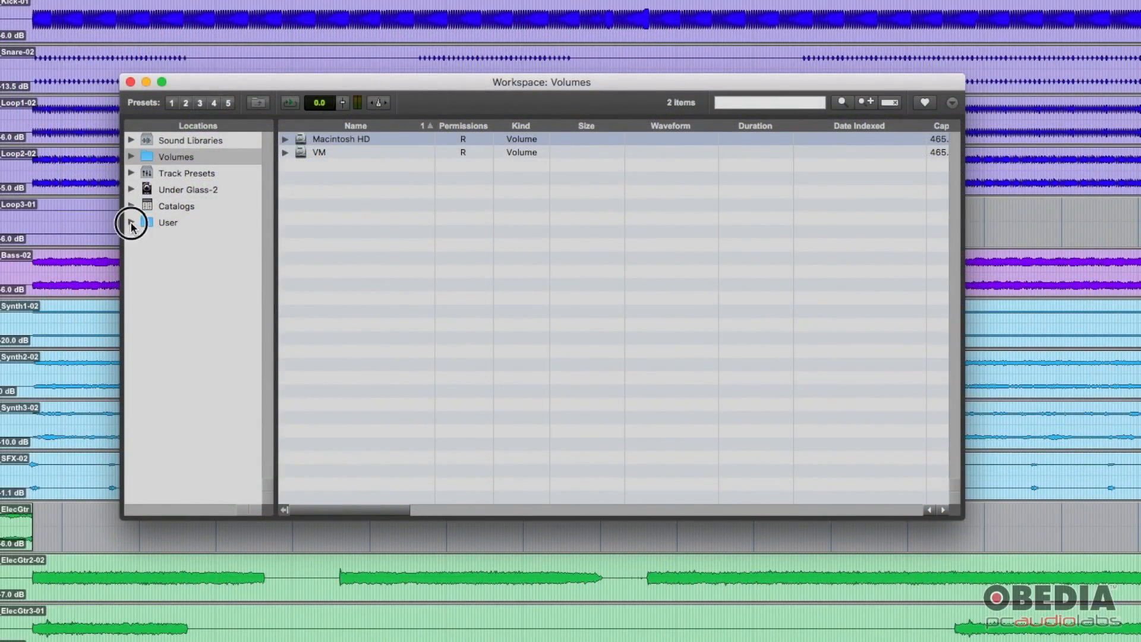
Expand User, select Desktop, and expand Vox Tracks to list its four vocal WAV files
left_click(131, 221)
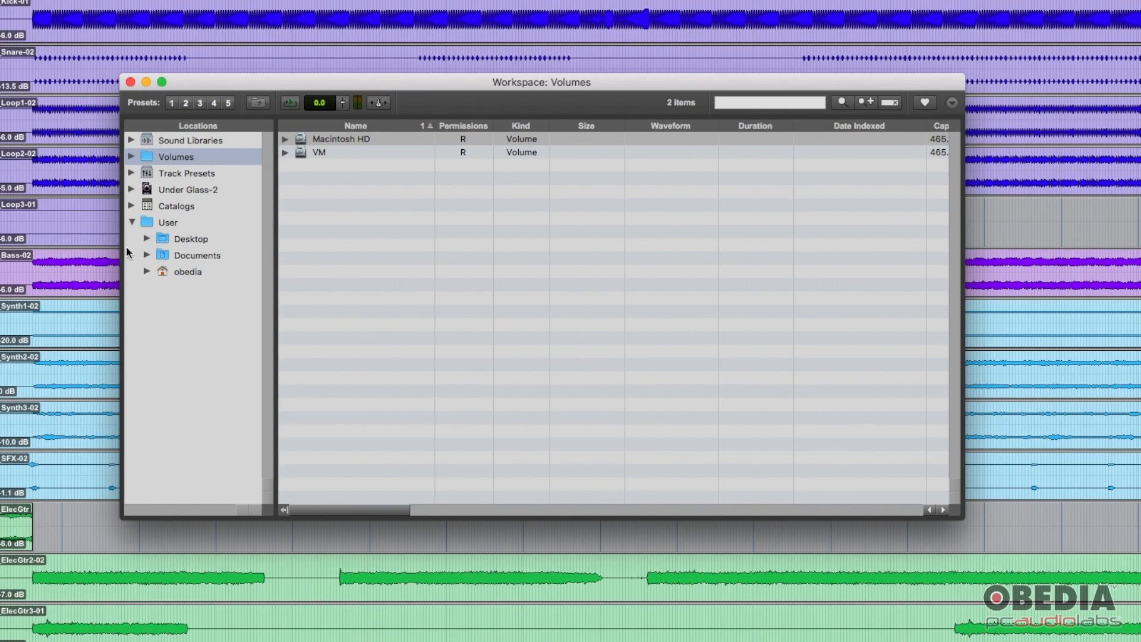
left_click(191, 237)
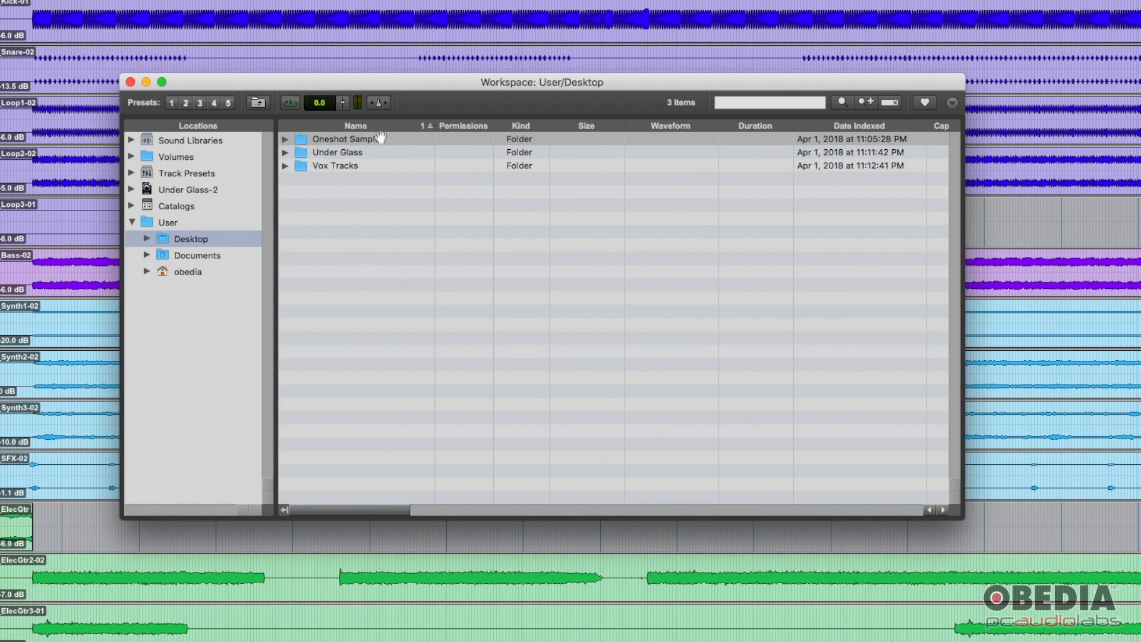
mouse_move(317, 141)
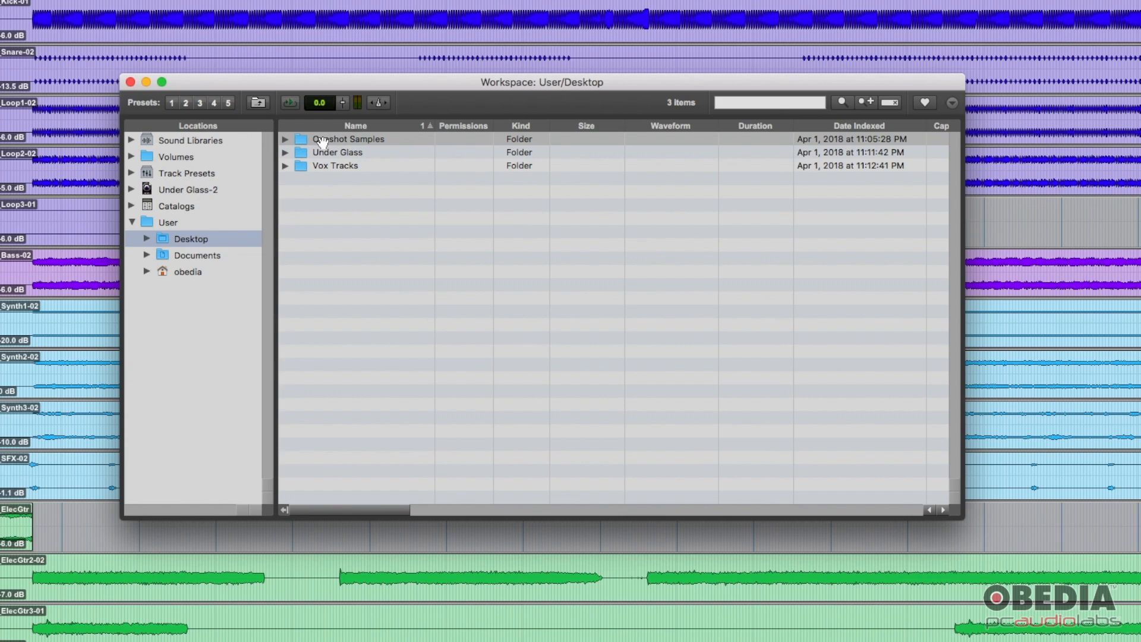
mouse_move(379, 152)
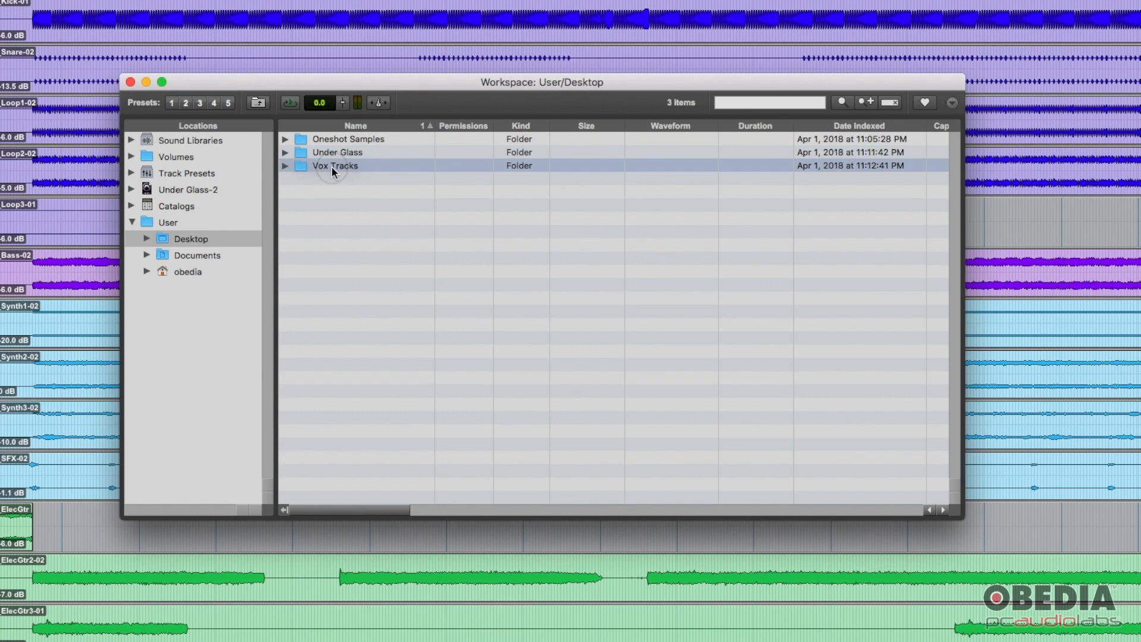
left_click(285, 165)
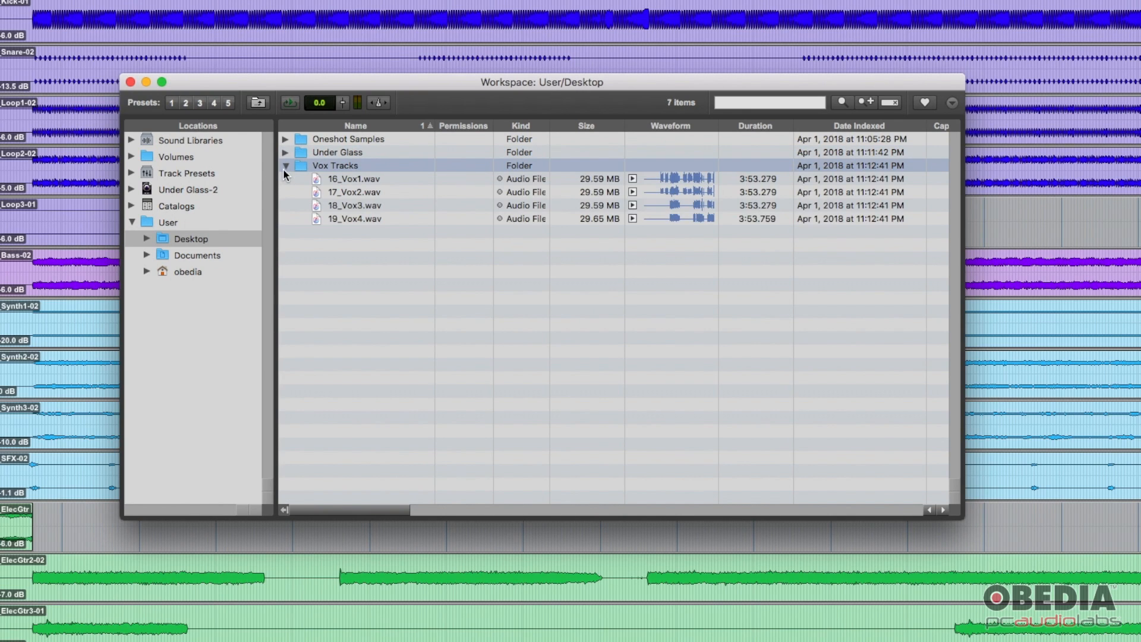
mouse_move(363, 191)
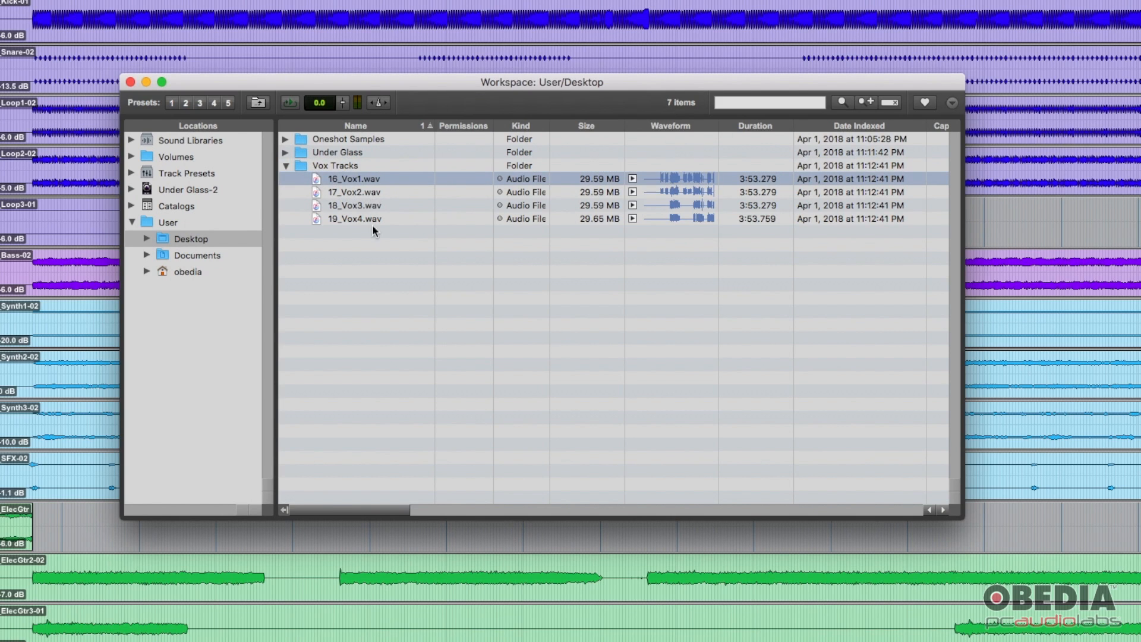
mouse_move(549, 237)
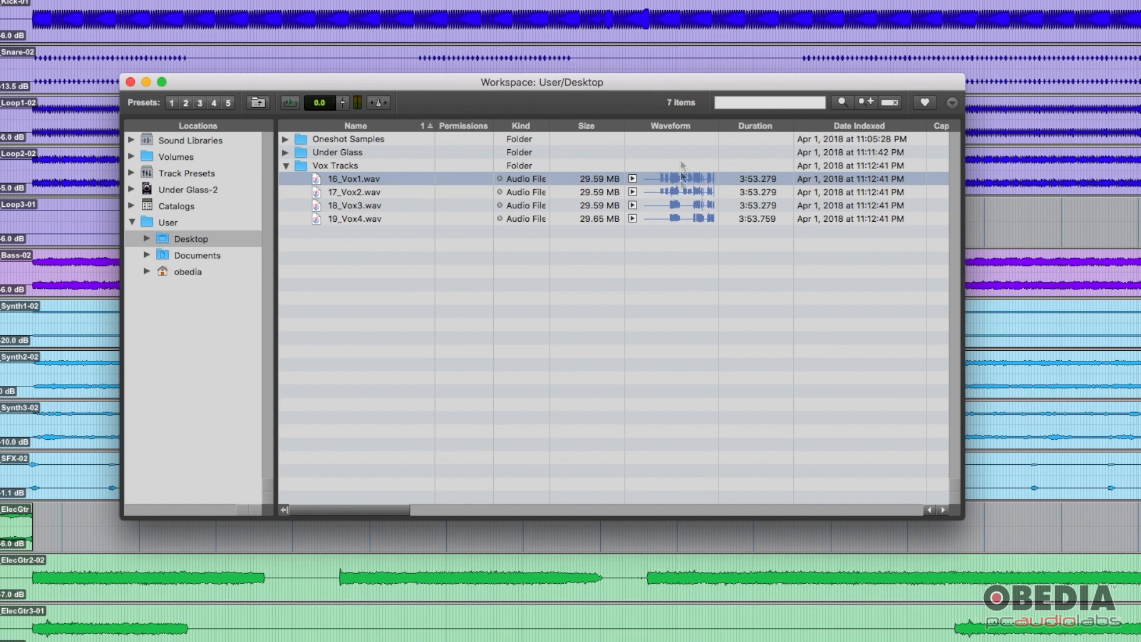
mouse_move(615, 189)
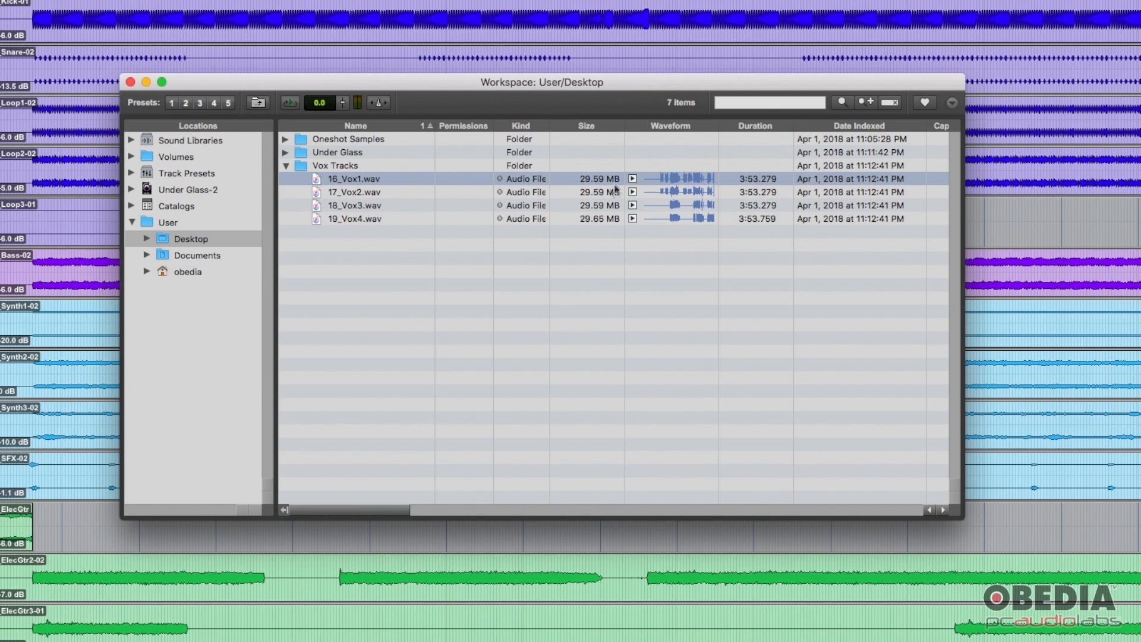
mouse_move(670, 197)
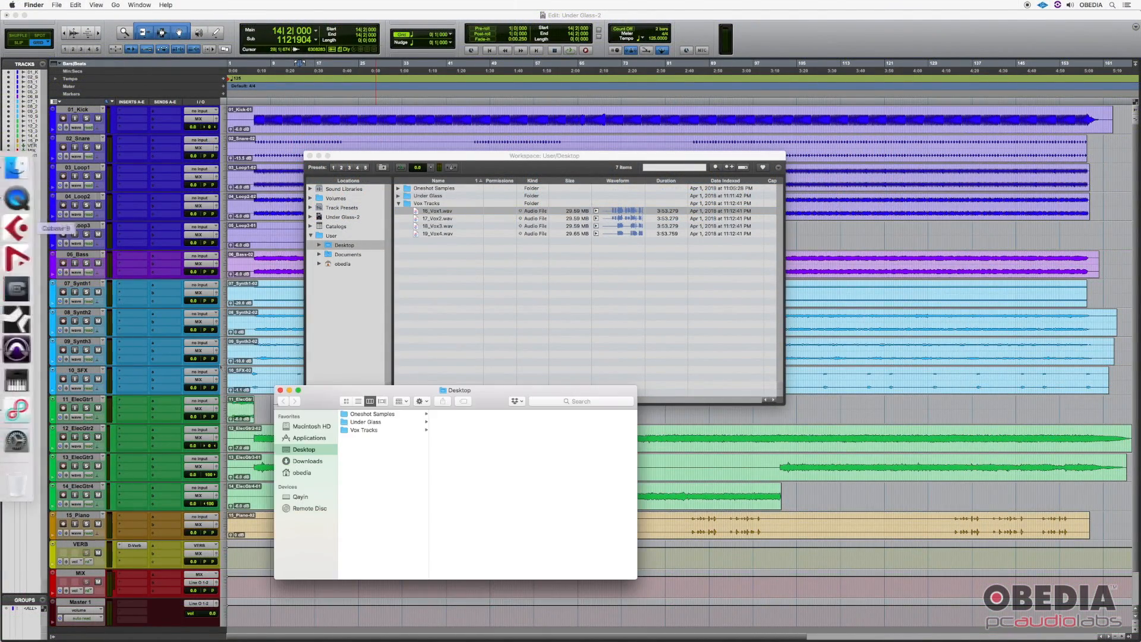
Open the Vox Tracks folder in Finder to view its four vocal WAV files
left_click(363, 429)
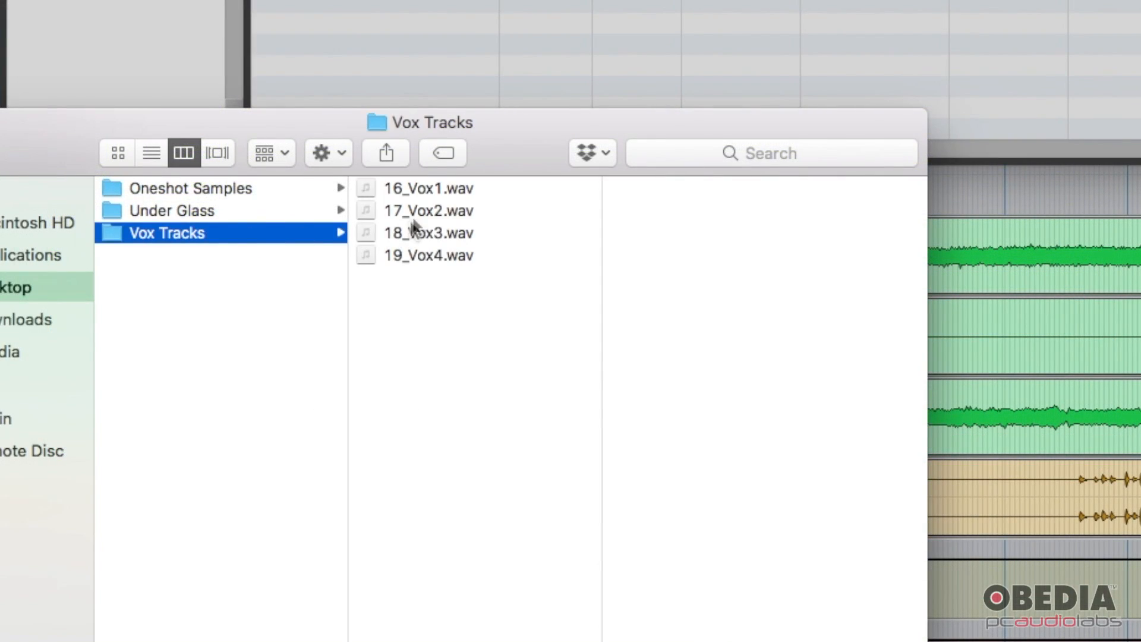
mouse_move(505, 215)
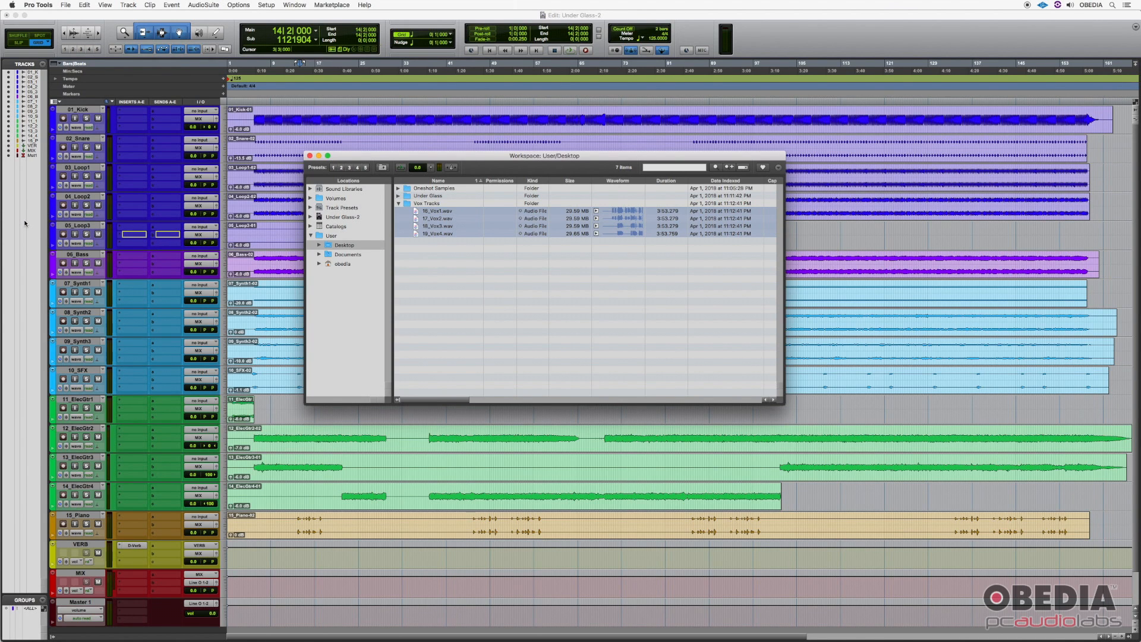
Add the Vox1–Vox4 WAV files as new tracks at the bottom of the session
scroll("down", 3)
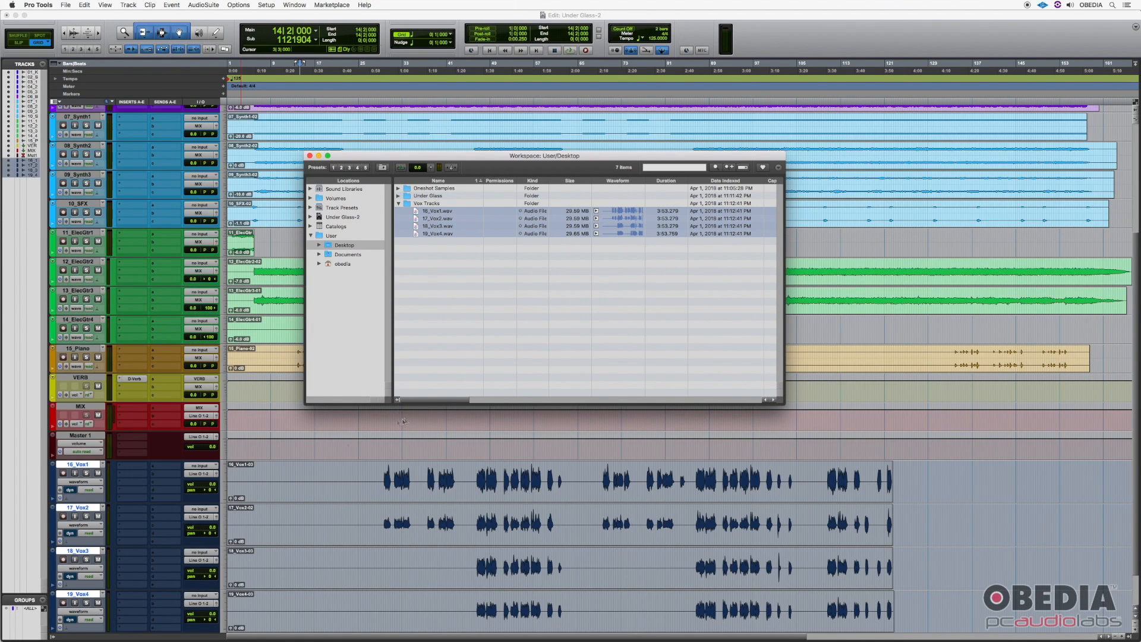
left_click(309, 155)
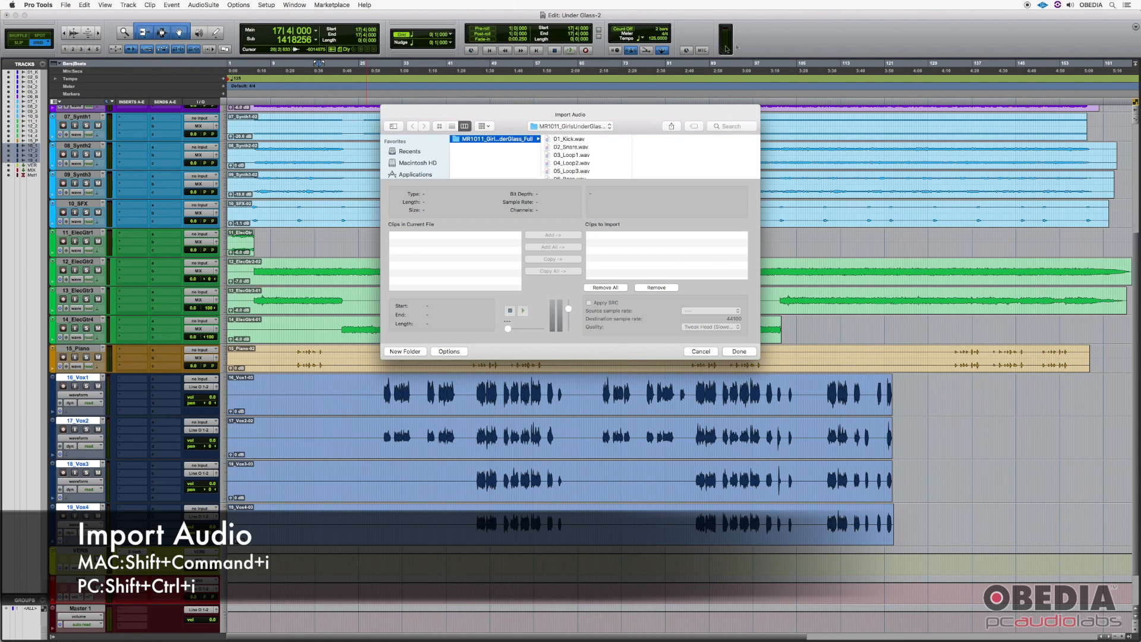
Cancel Import Audio and switch to the Finder window showing Vox Tracks
left_click(699, 351)
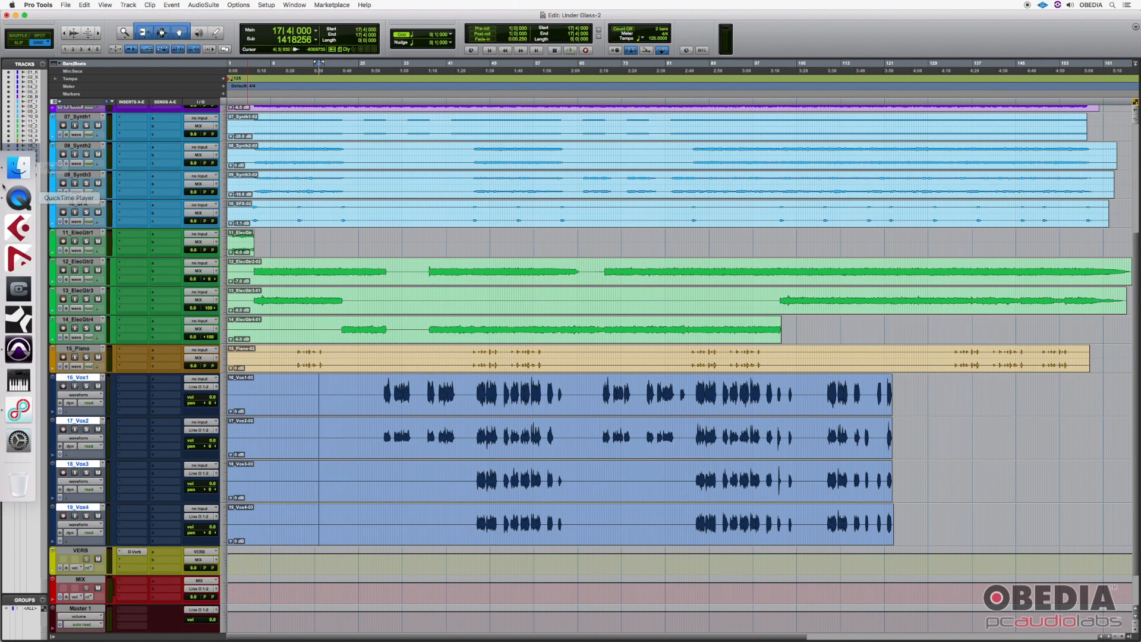
left_click(19, 168)
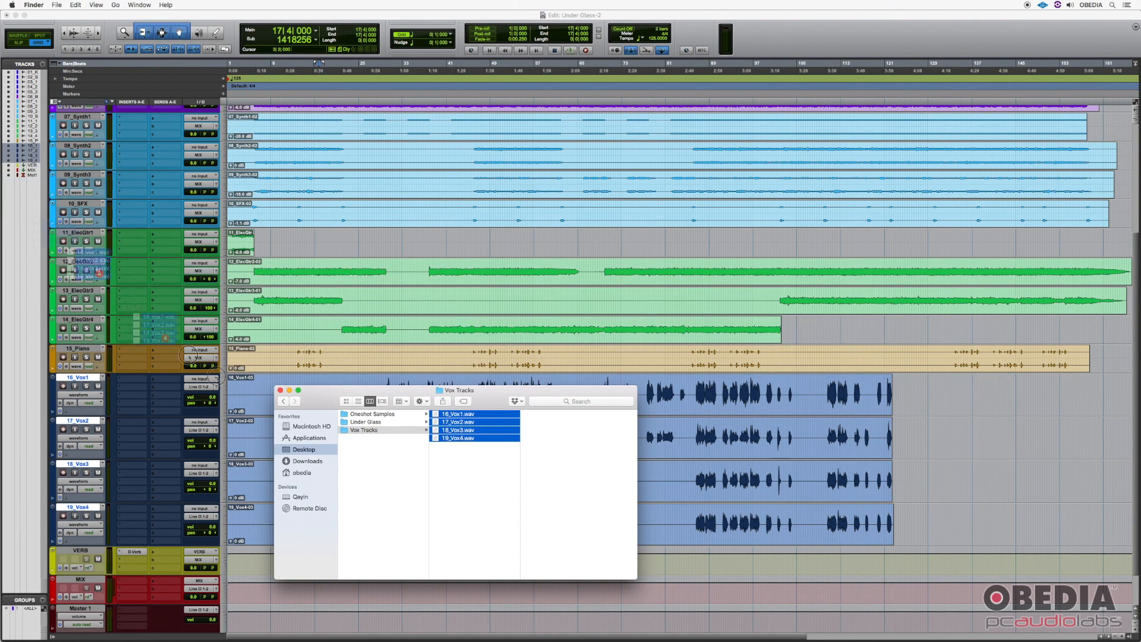
Close the Finder Vox Tracks window to return to the Pro Tools session
left_click(279, 390)
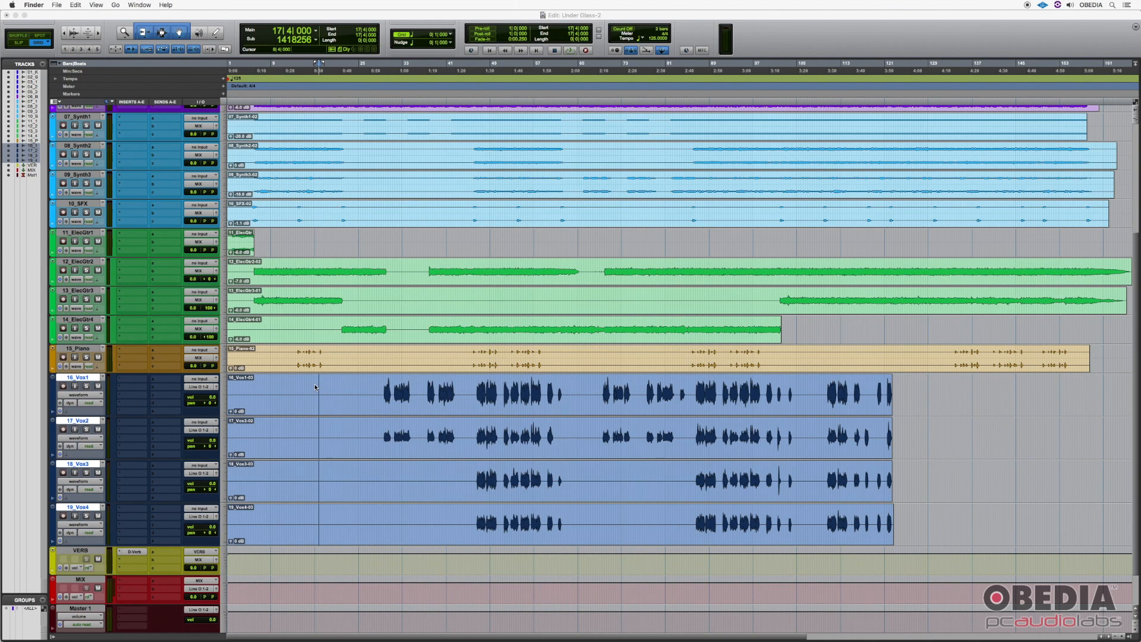
mouse_move(324, 384)
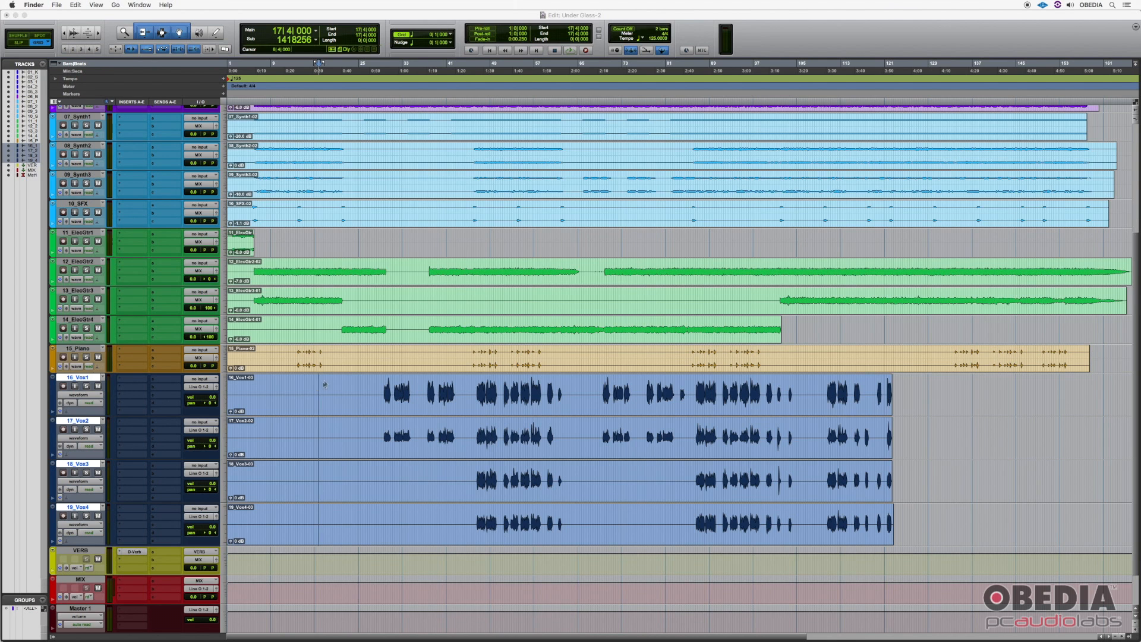
mouse_move(358, 354)
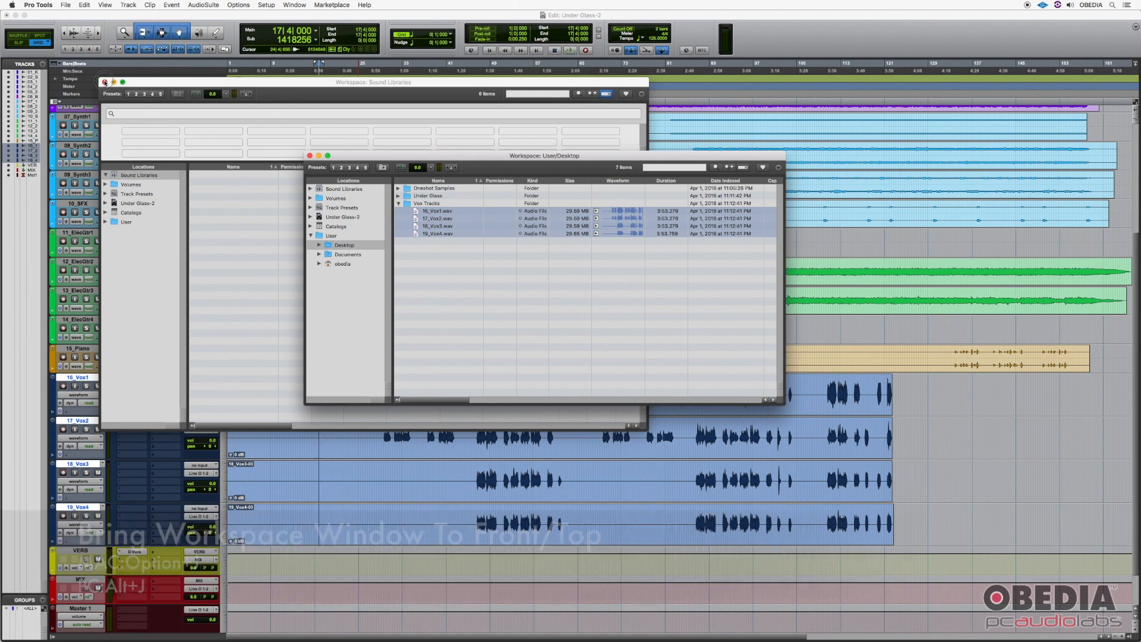
Create another default workspace browser, then close an extra workspace window
left_click(294, 6)
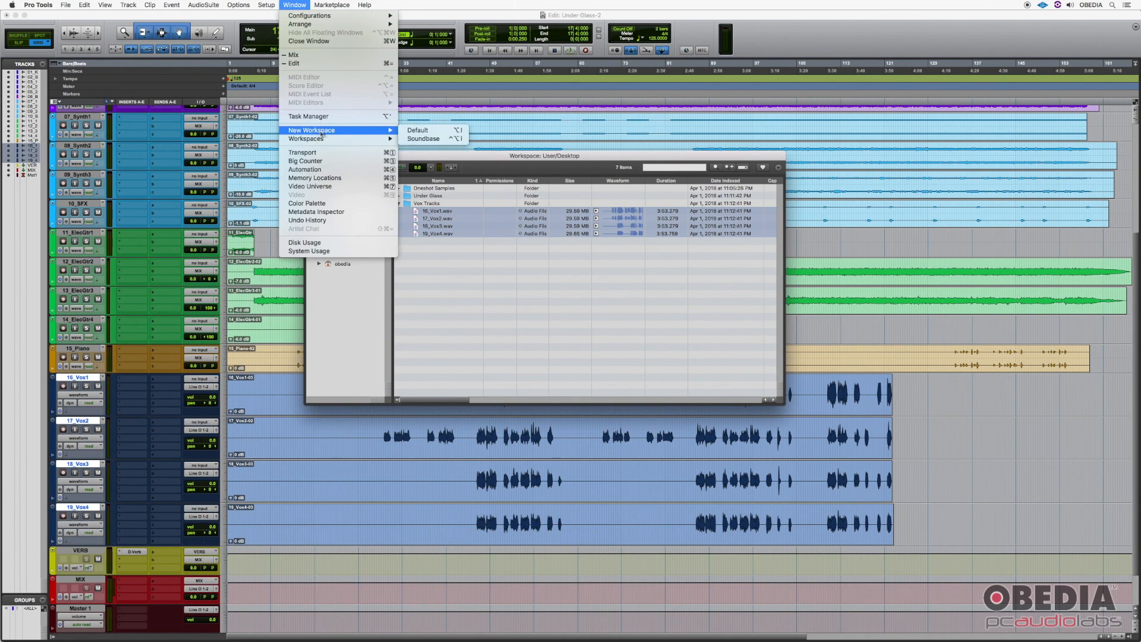
left_click(417, 130)
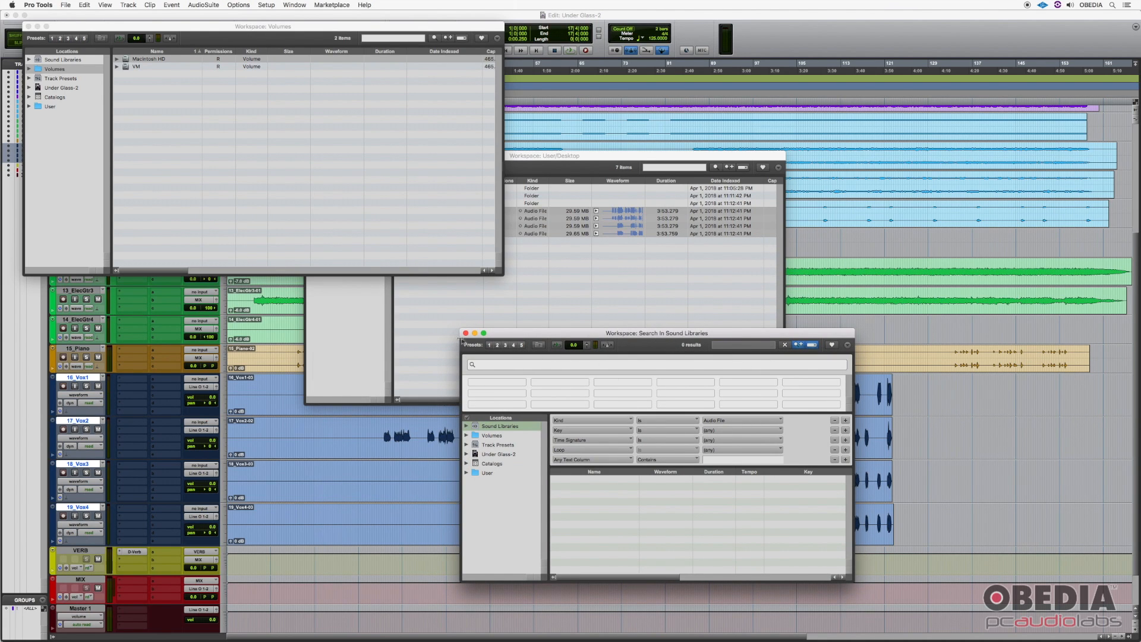
left_click(465, 334)
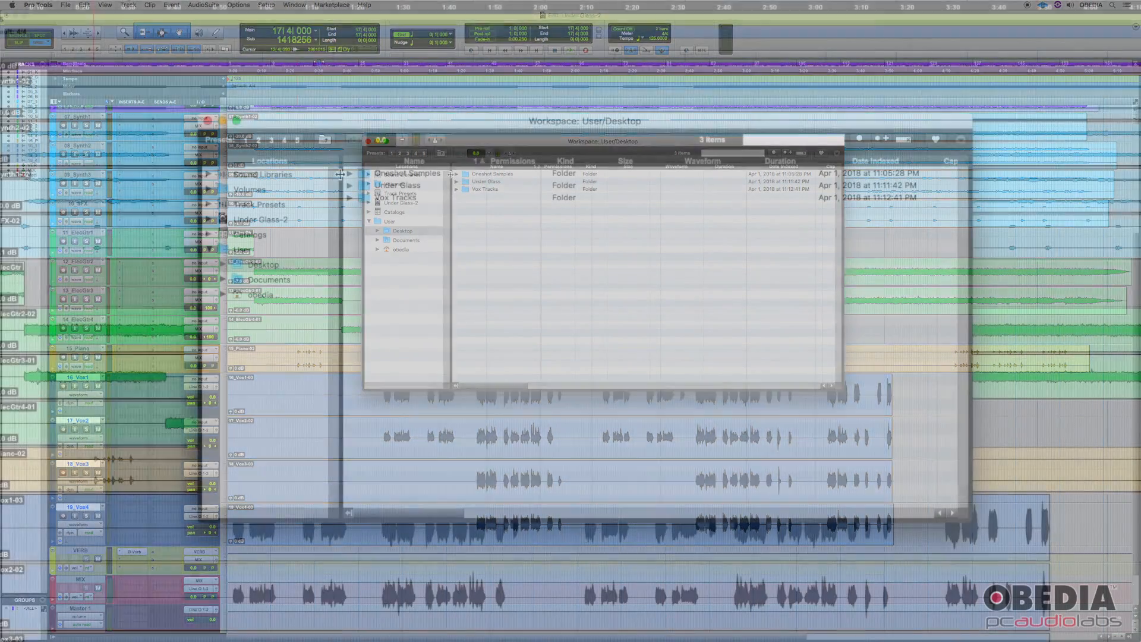
Expand and collapse Oneshot Samples, then right-click it to add it to sound libraries
left_click(350, 172)
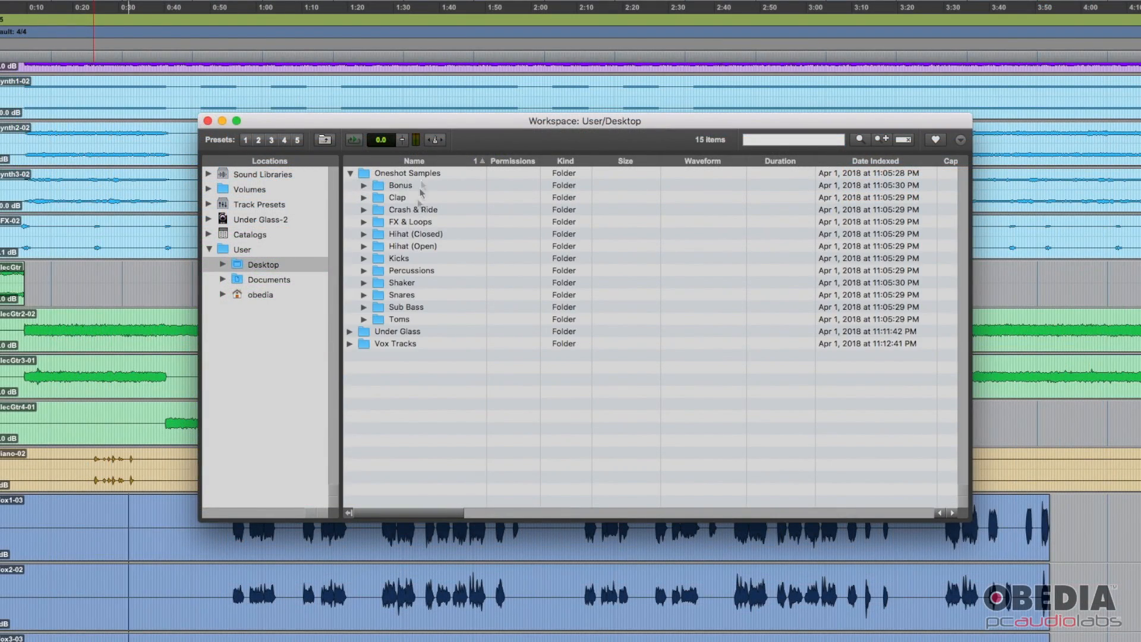
left_click(350, 173)
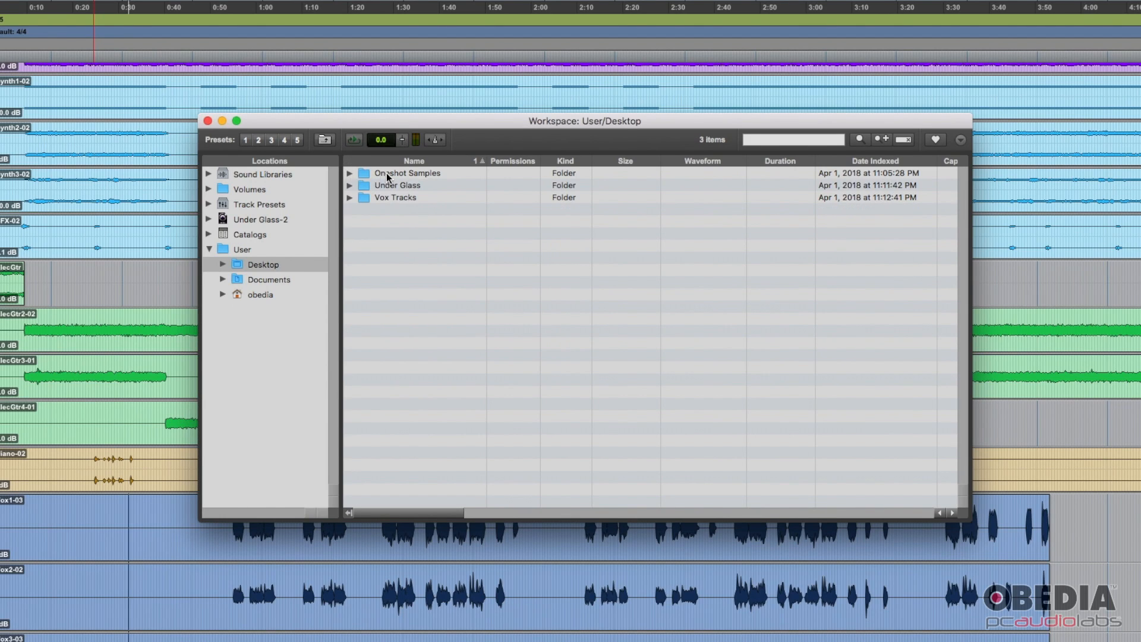
right_click(406, 173)
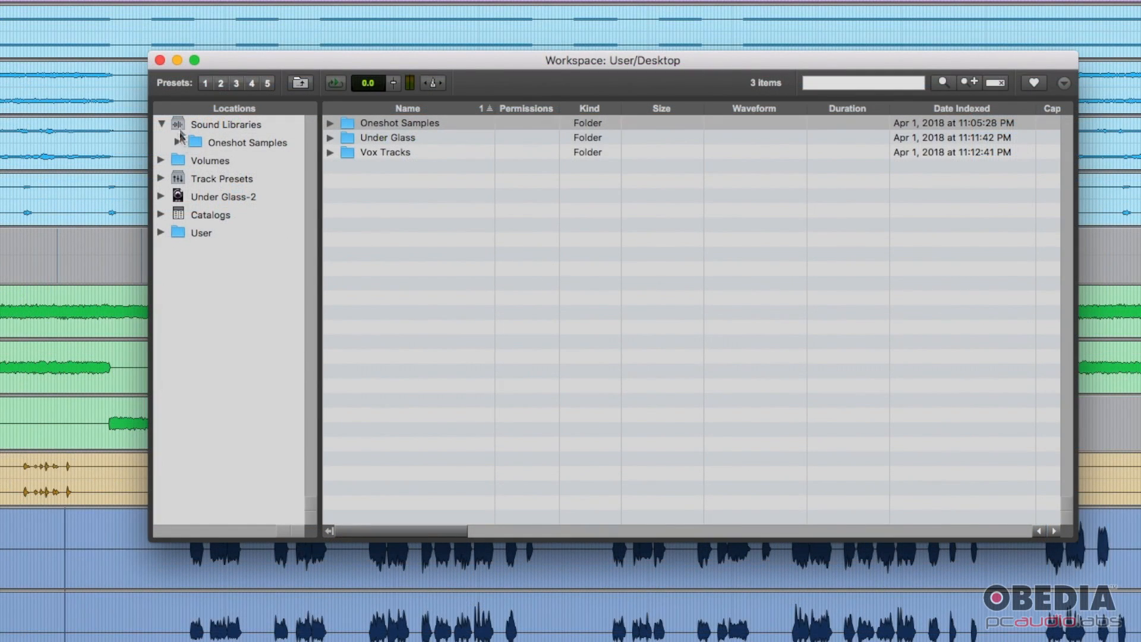
mouse_move(158, 131)
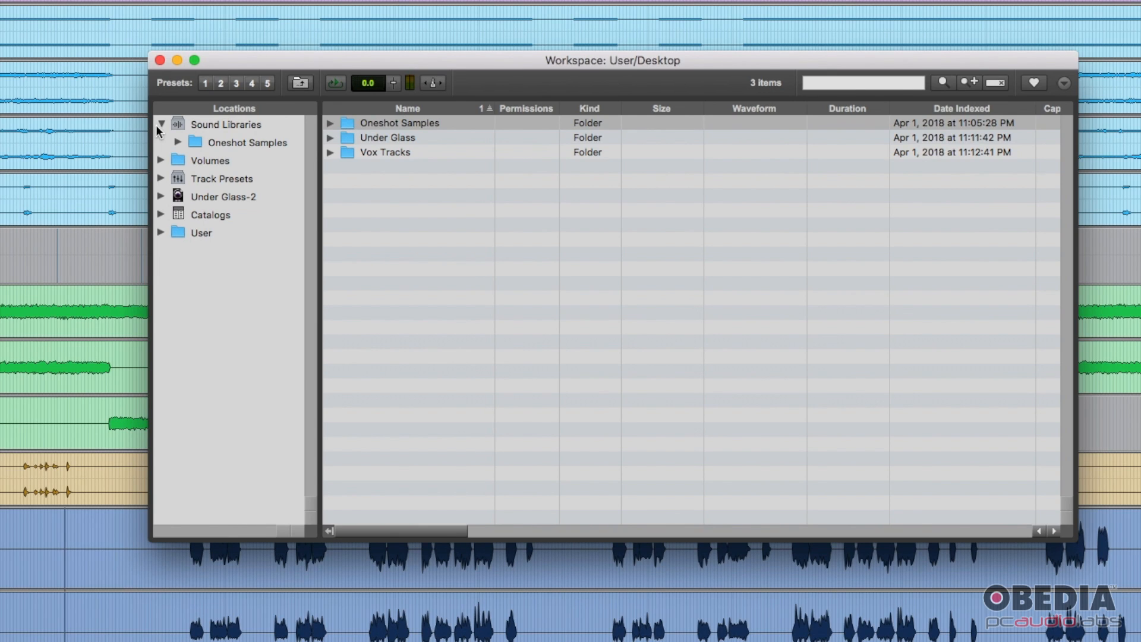
Expand Desktop, then expand Oneshot Samples and list the thirteen Clap samples
left_click(161, 233)
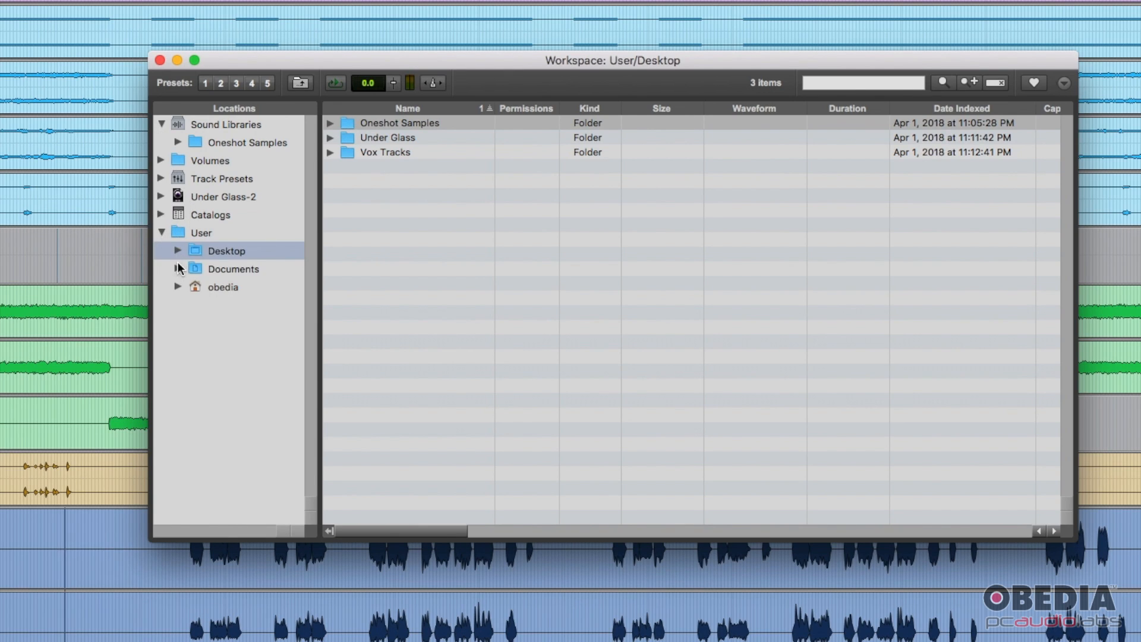
left_click(178, 250)
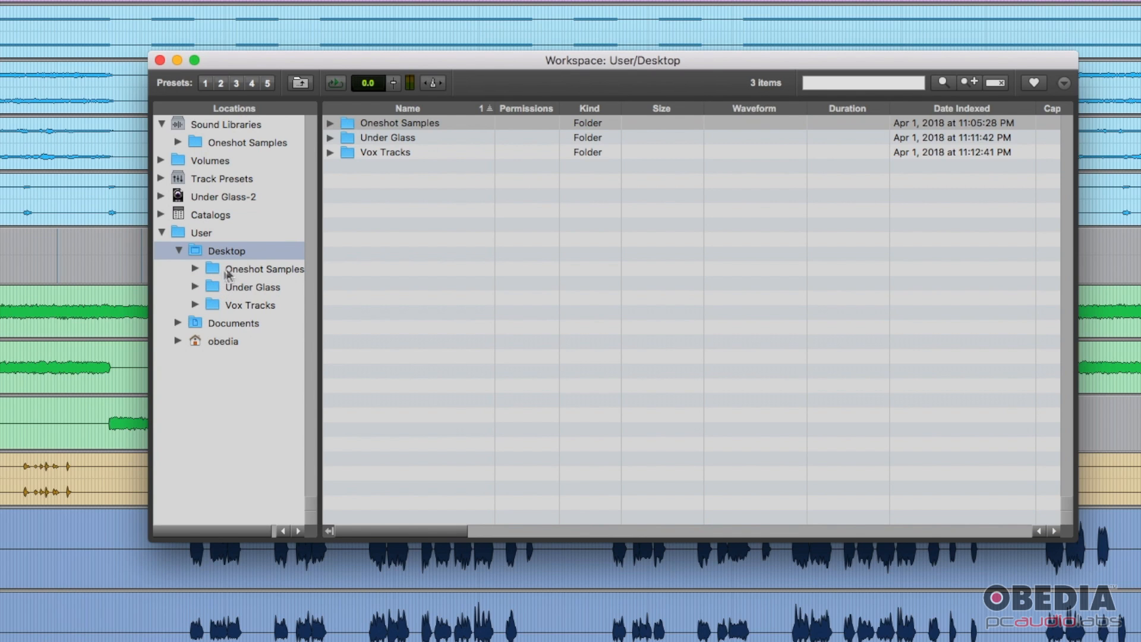
right_click(398, 123)
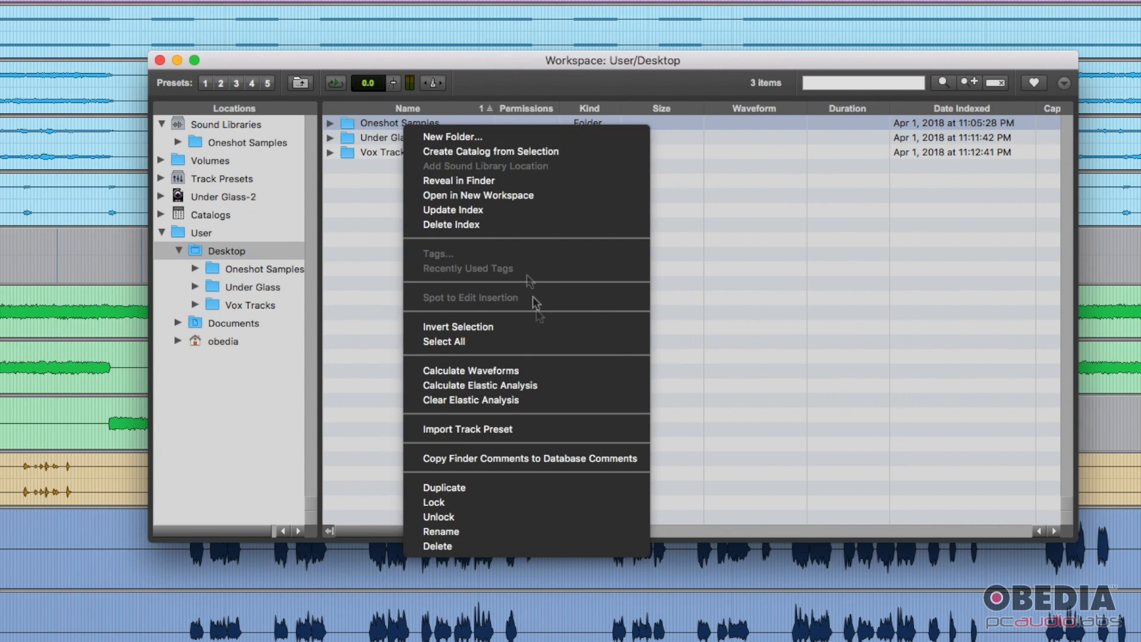
mouse_move(389, 234)
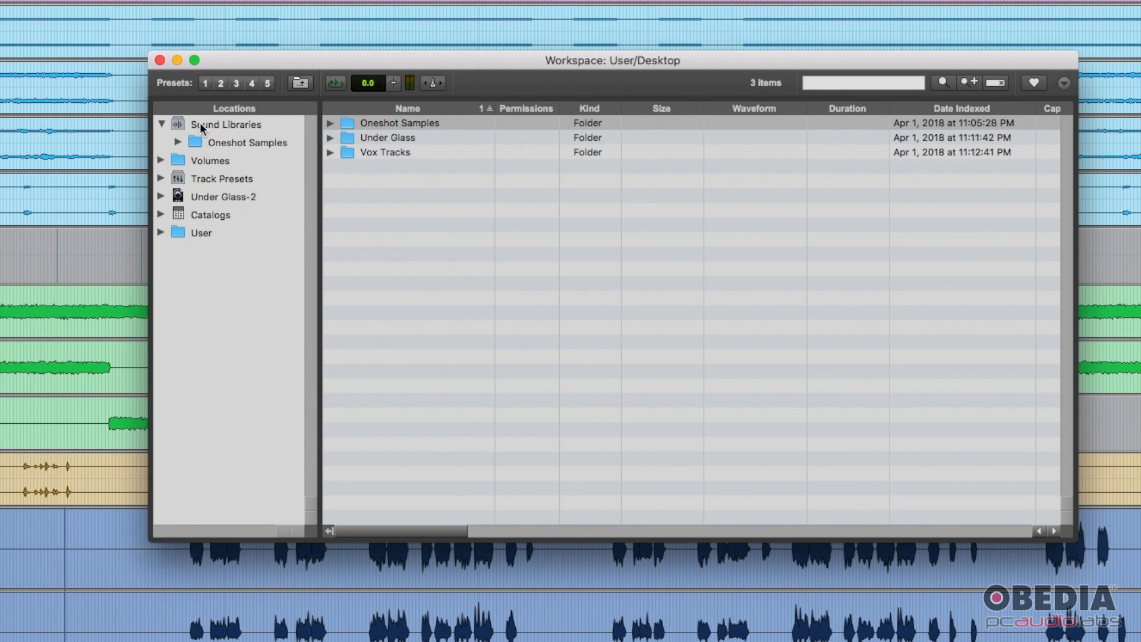
mouse_move(191, 149)
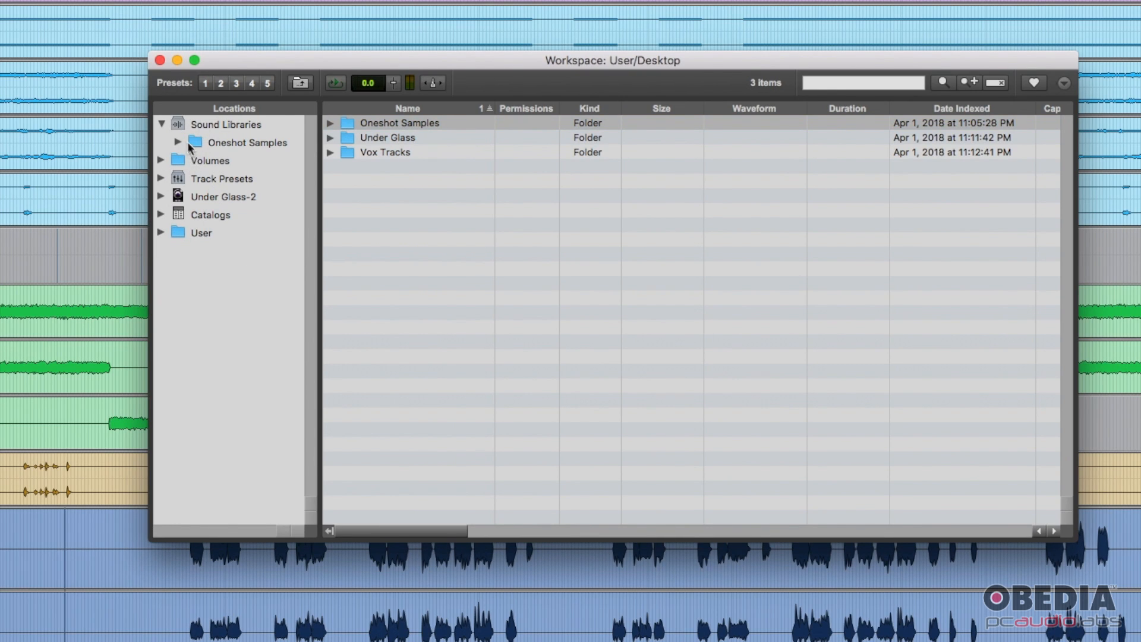
left_click(178, 142)
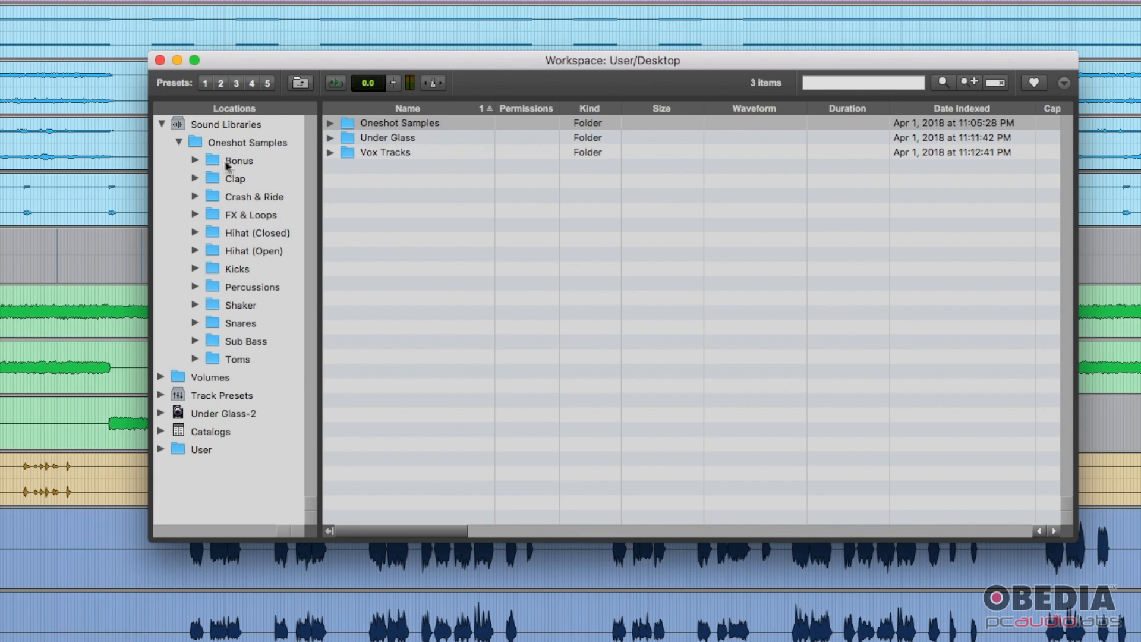
mouse_move(190, 185)
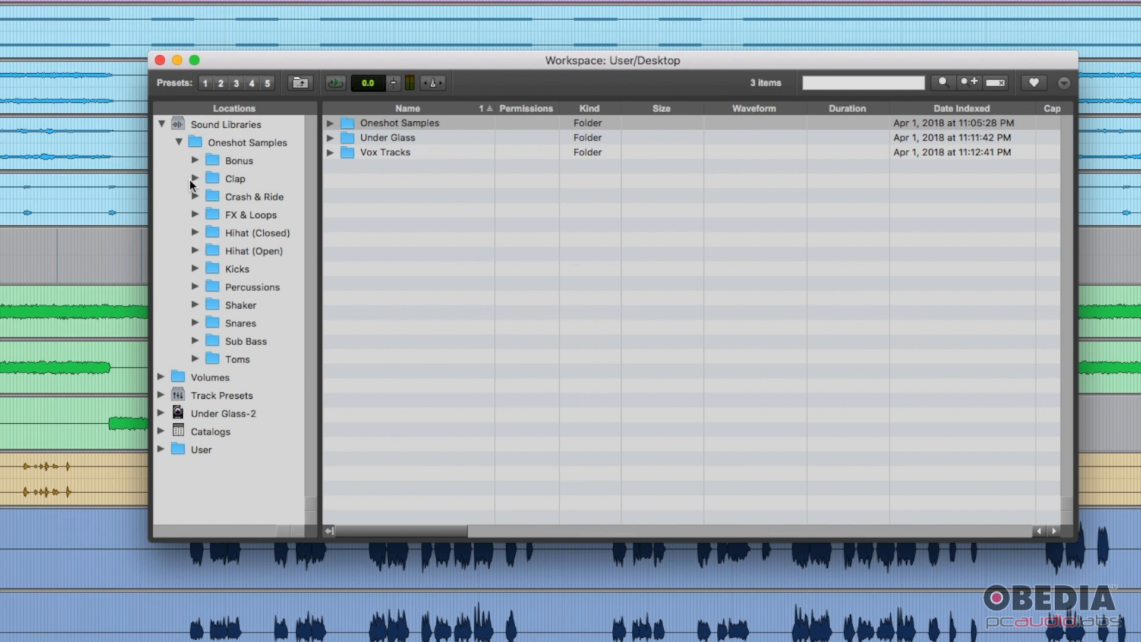
left_click(234, 179)
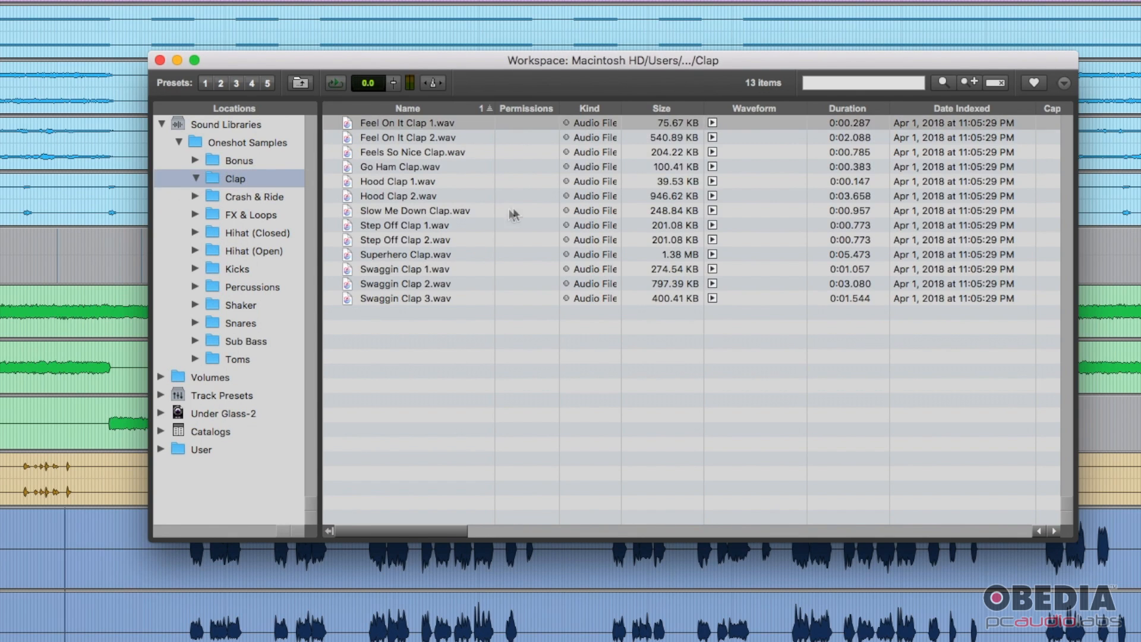
Preview Go Ham Clap, Hood Clap 2 and Hood Clap 1, enable tempo-conformed previews, open FX & Loops
left_click(712, 166)
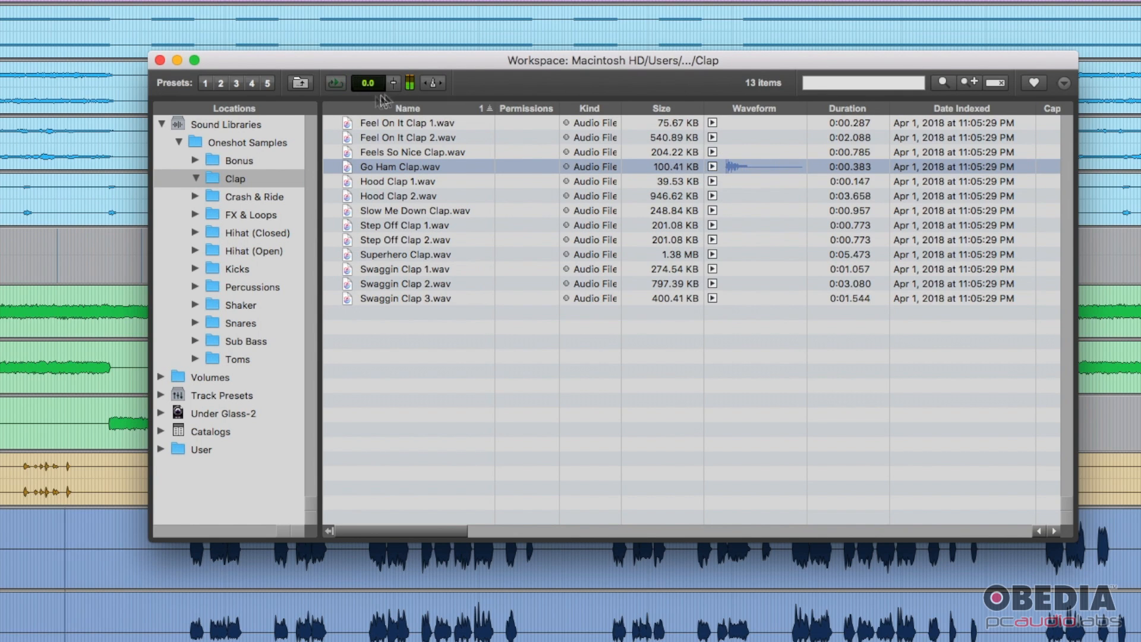
left_click(335, 82)
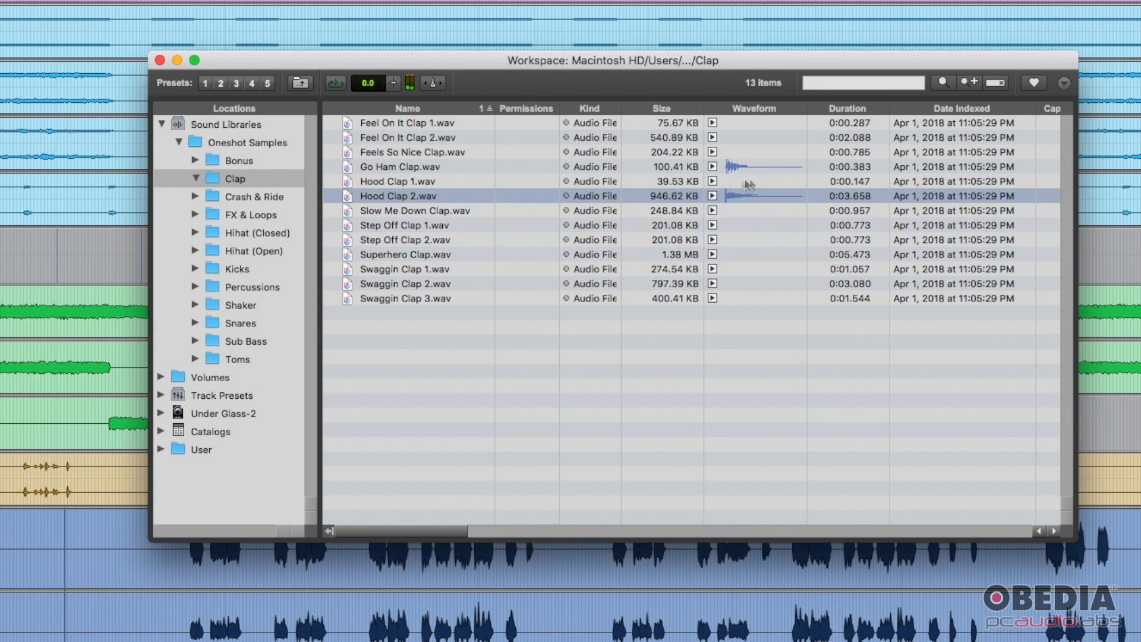
left_click(408, 181)
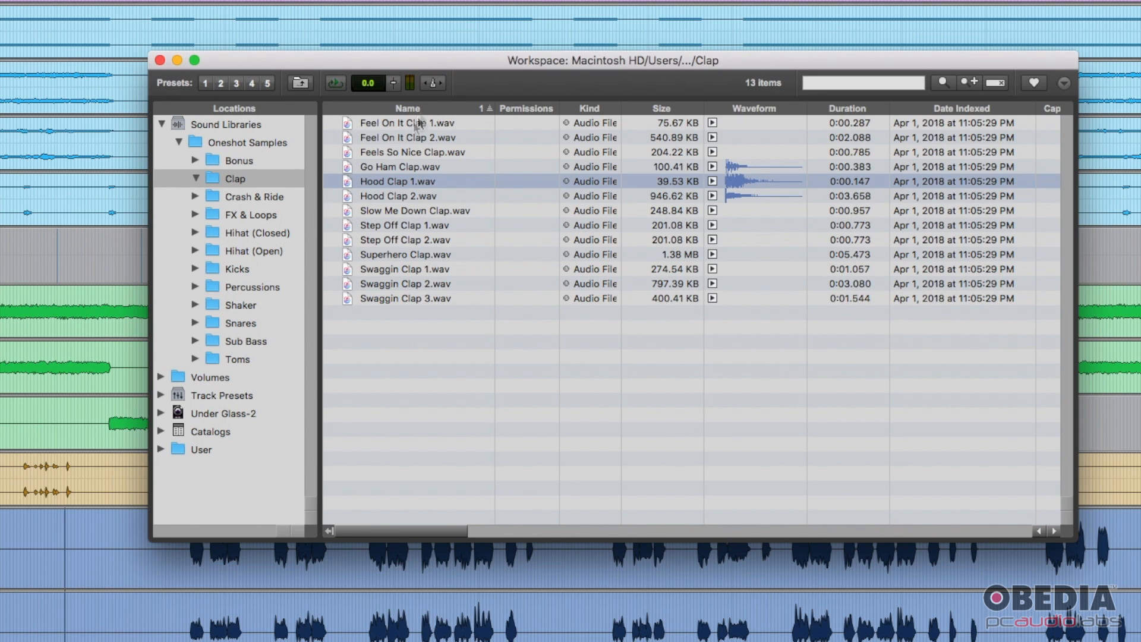
mouse_move(438, 94)
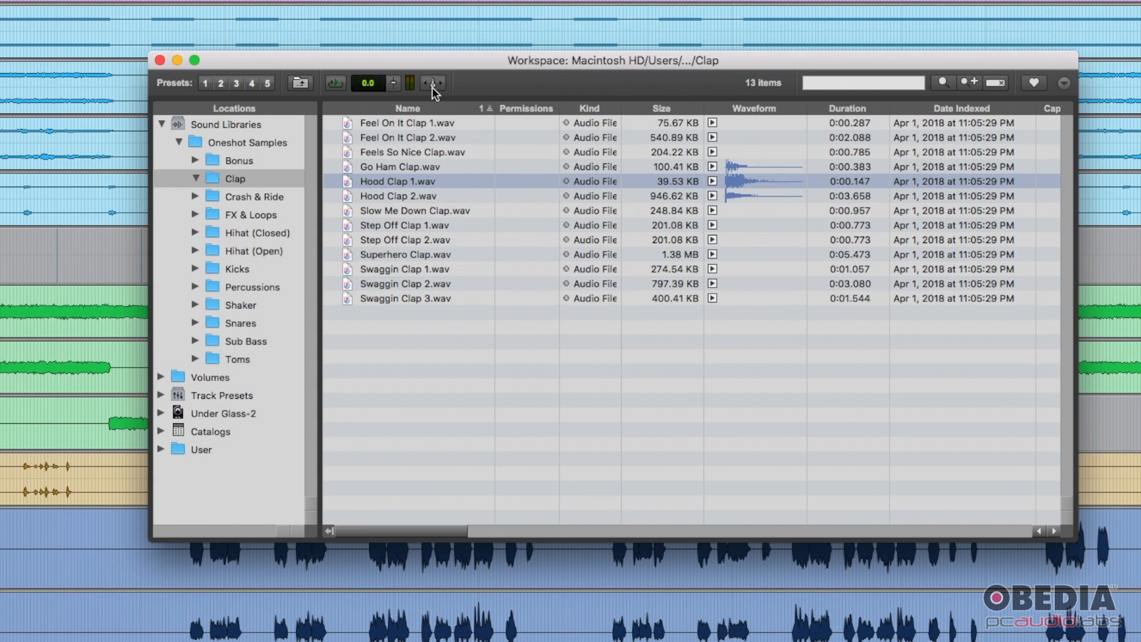
left_click(432, 82)
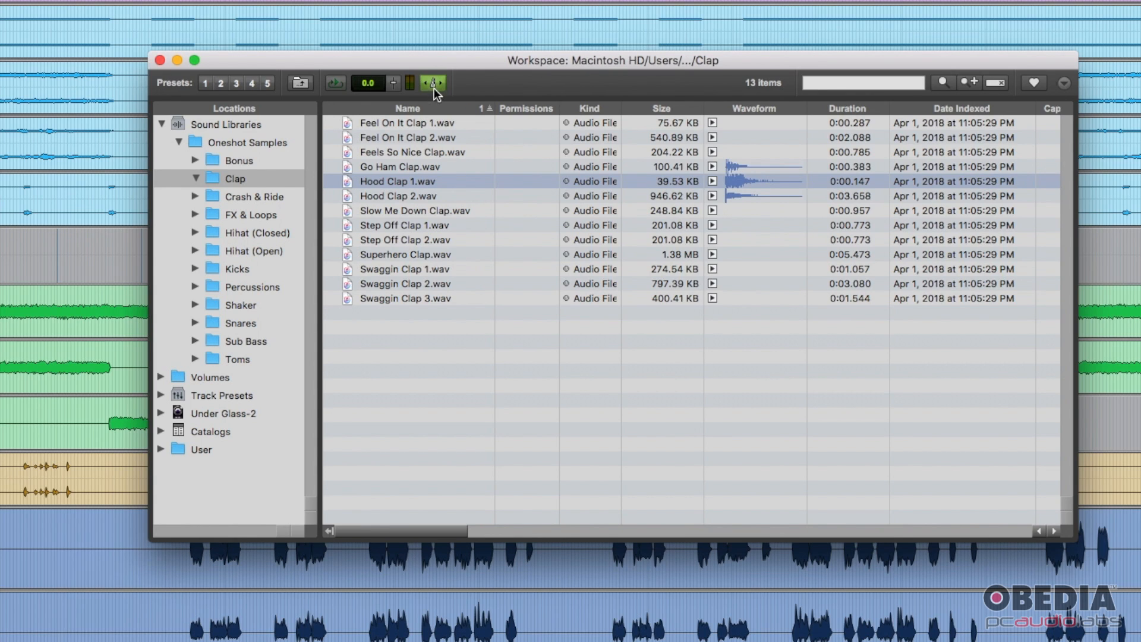
mouse_move(207, 362)
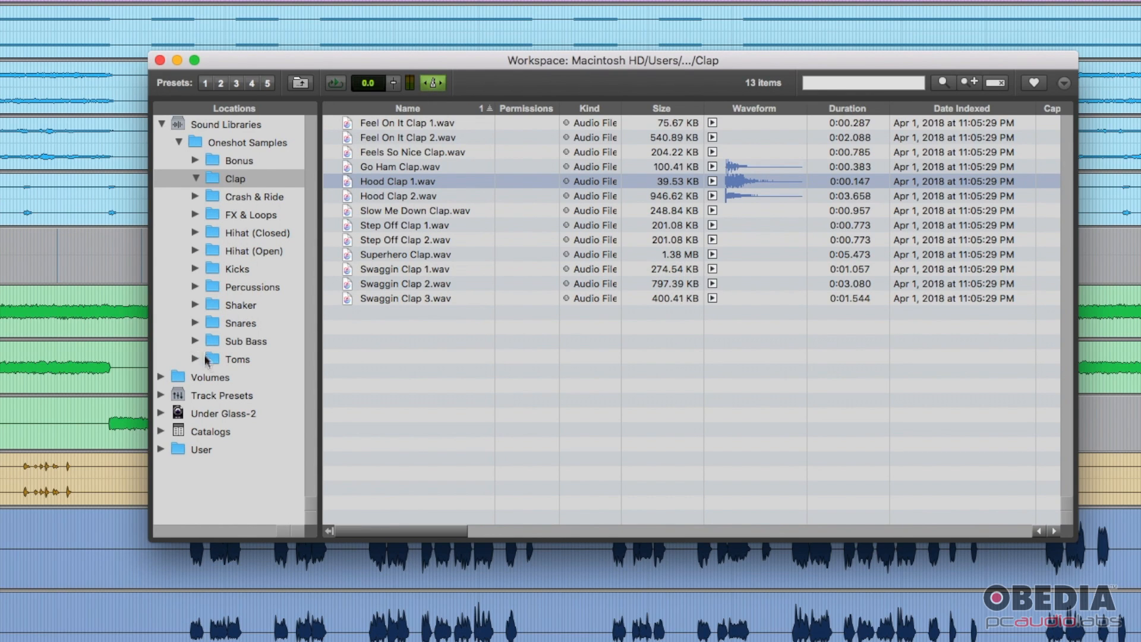
left_click(251, 214)
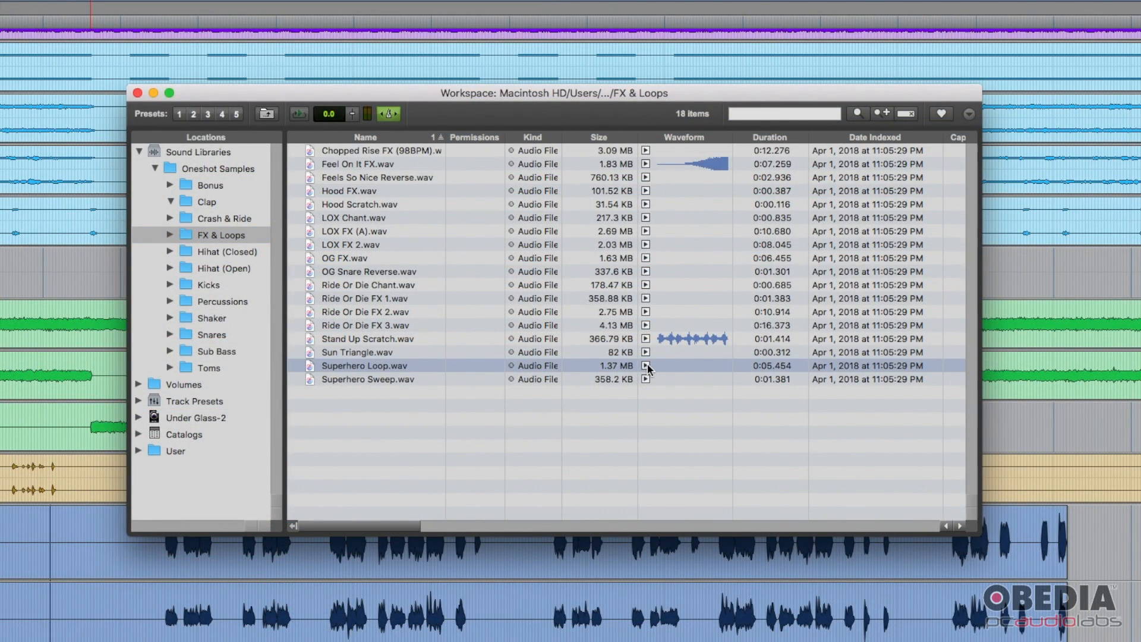
Audition Superhero Loop.wav and Stand Up Scratch.wav at the session tempo
left_click(644, 365)
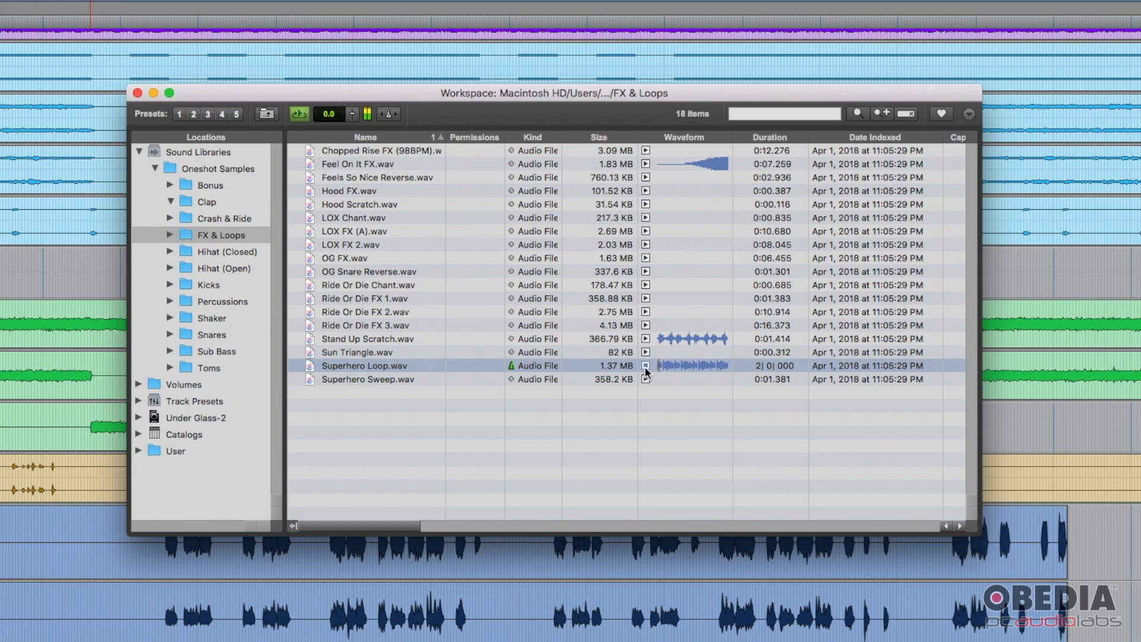
left_click(644, 365)
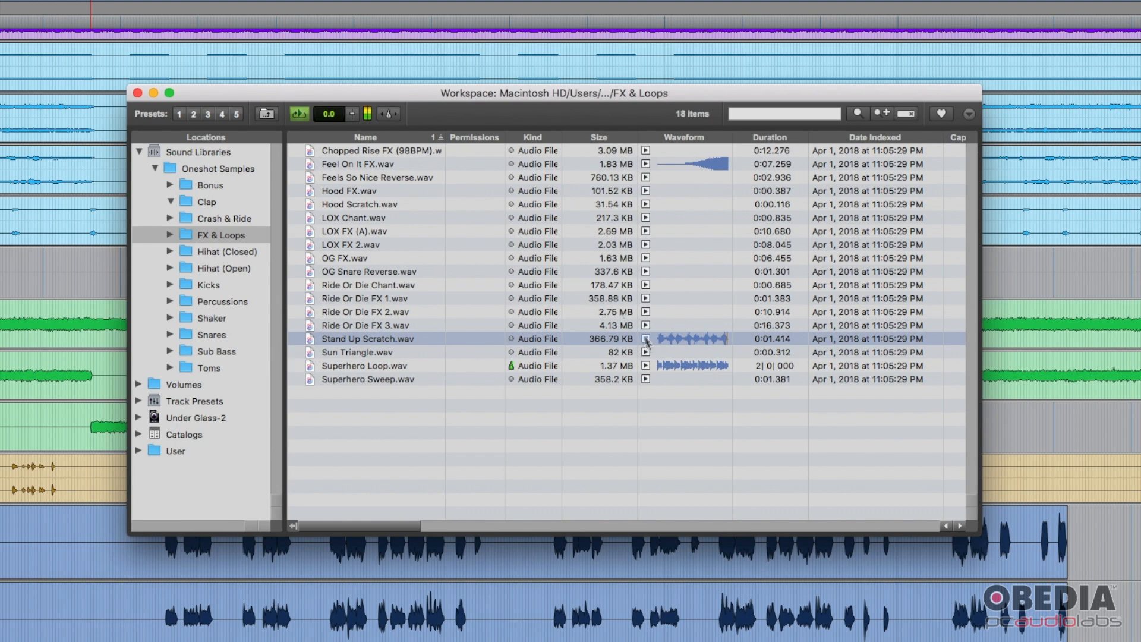
left_click(644, 338)
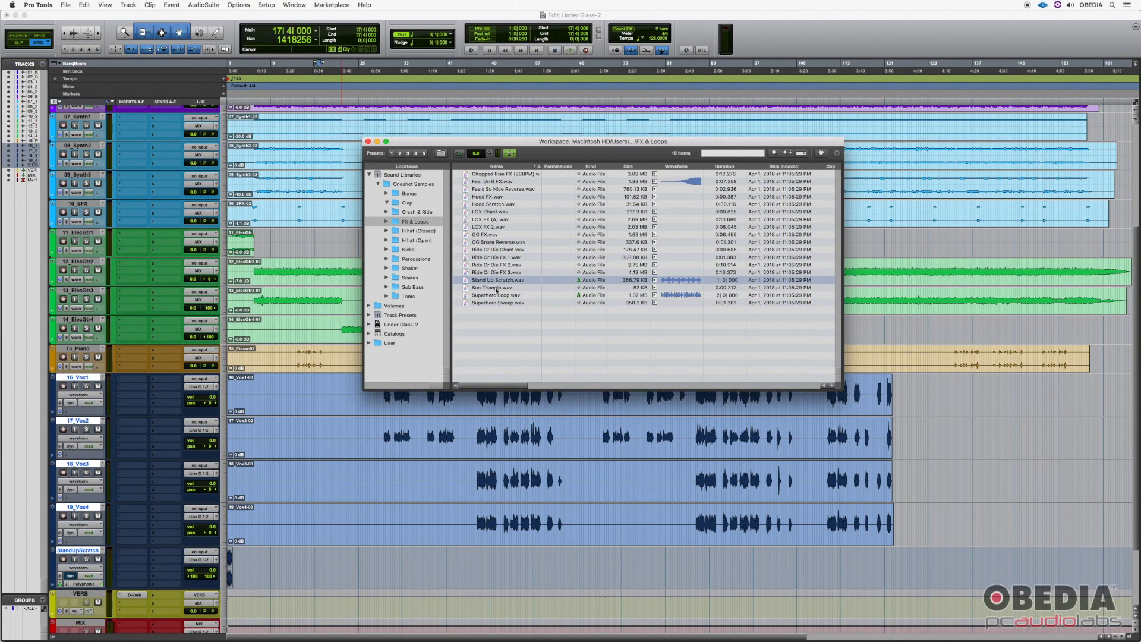
Preview the Feel On It FX.wav loop in the Workspace browser
left_click(495, 288)
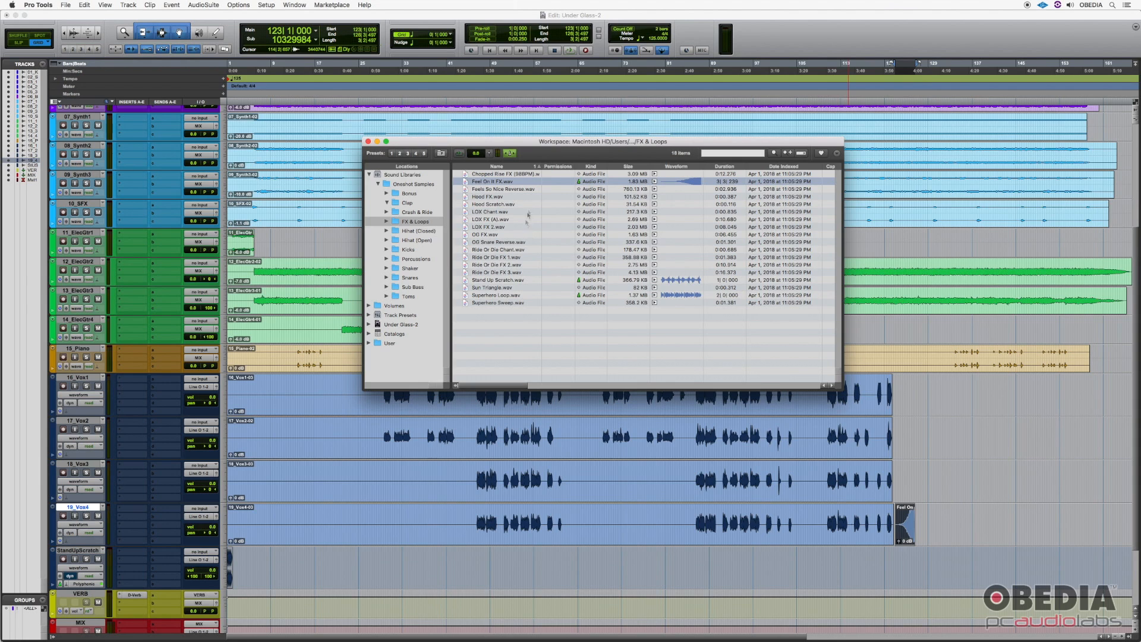
mouse_move(613, 235)
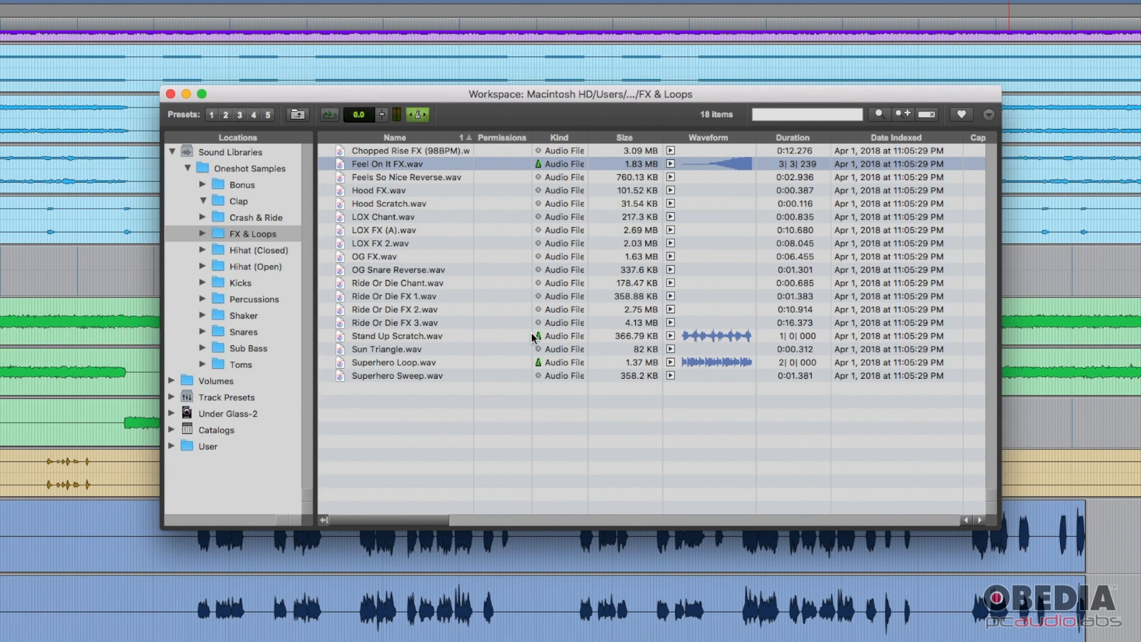
mouse_move(392, 98)
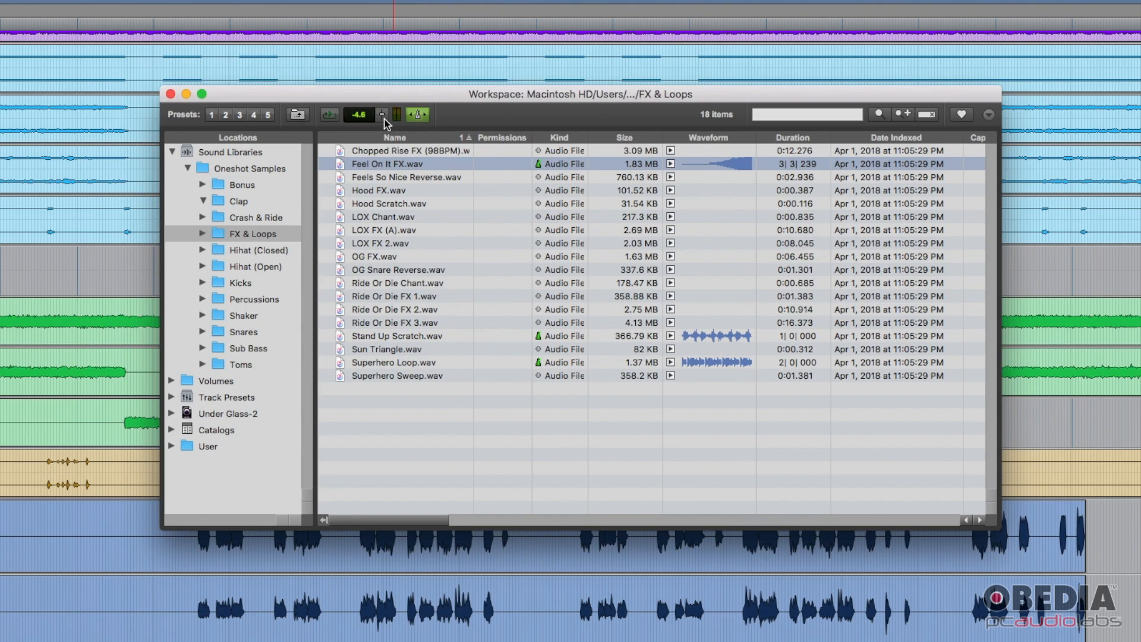
Reset preview volume to 0 dB, search 'og fx', clear it, and show detailed search fields
left_click(381, 114)
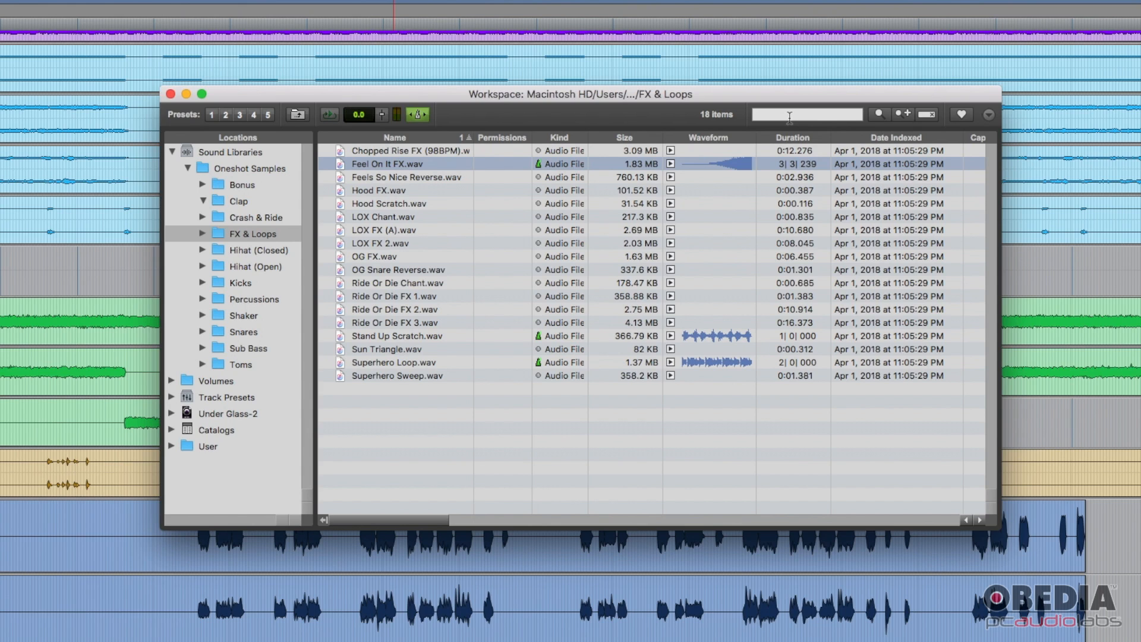
type("og fx")
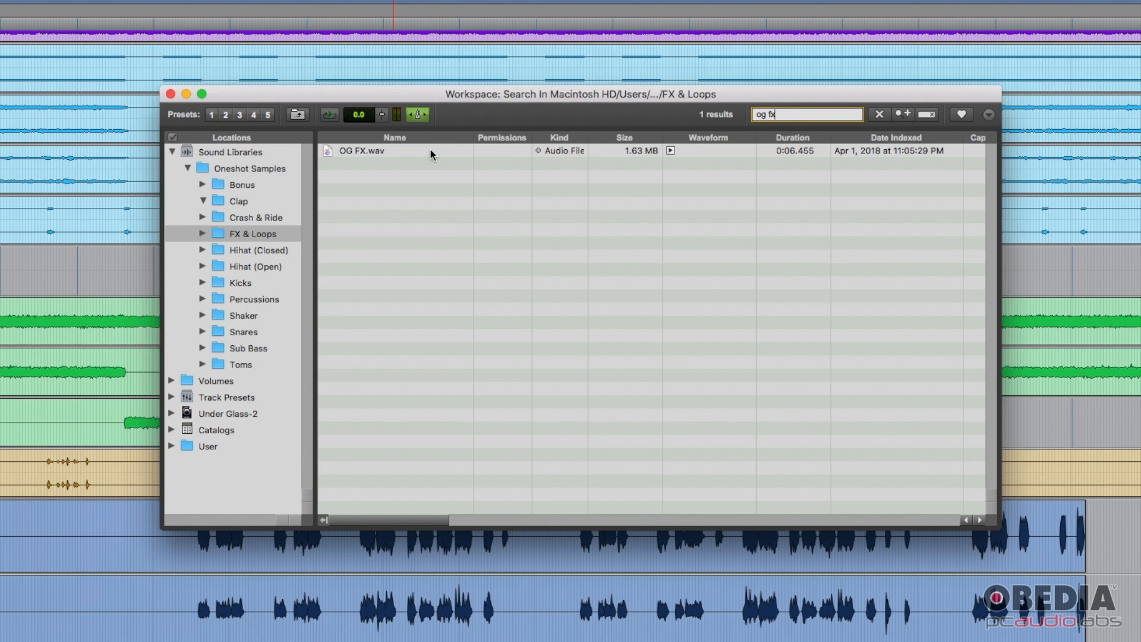
mouse_move(719, 148)
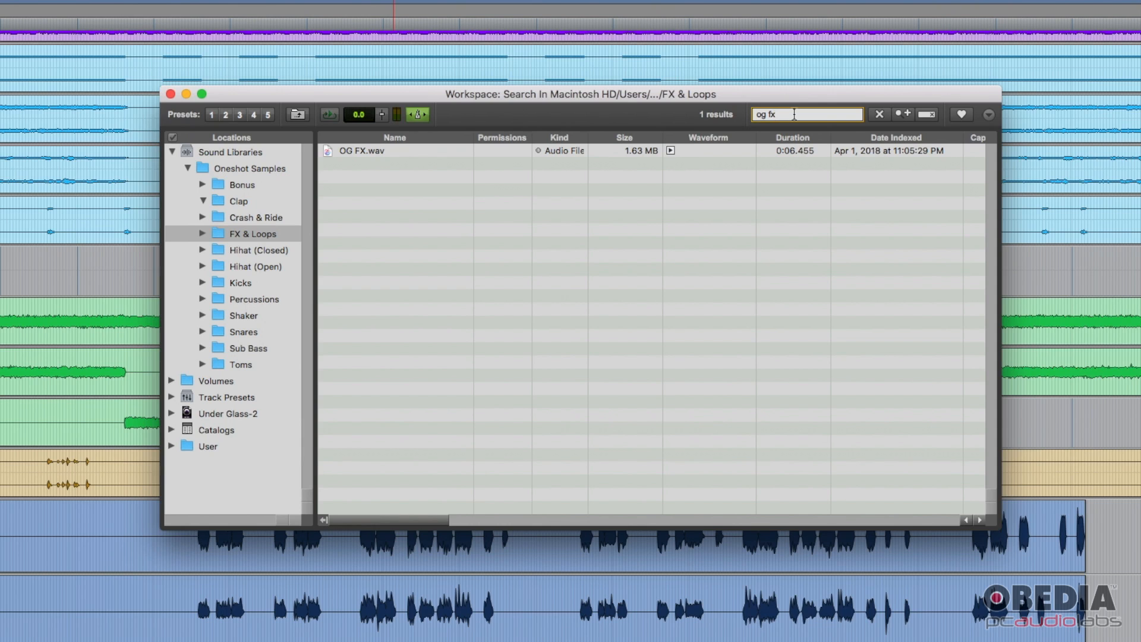
left_click(878, 114)
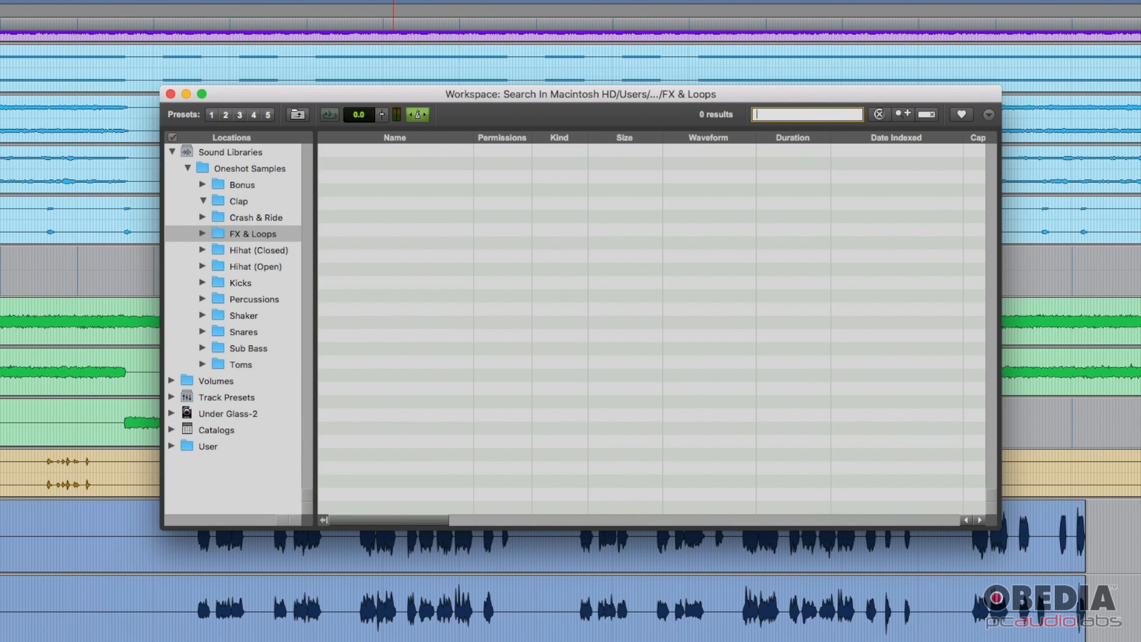
left_click(251, 234)
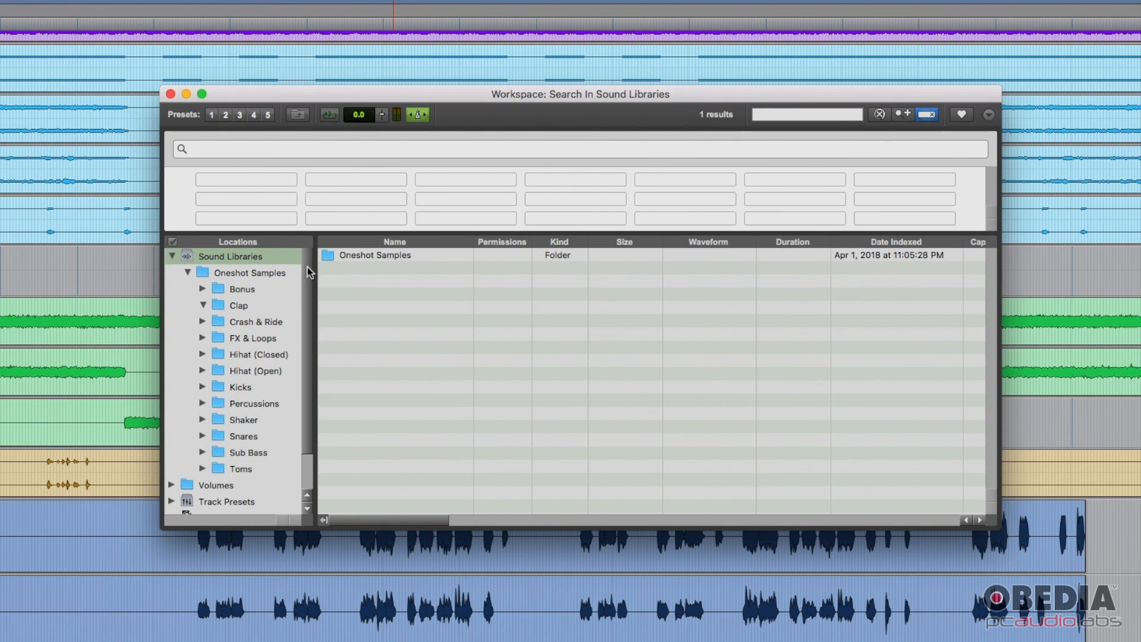
Select the Clap folder, then Crash & Ride to list its fifteen cymbal samples
left_click(237, 304)
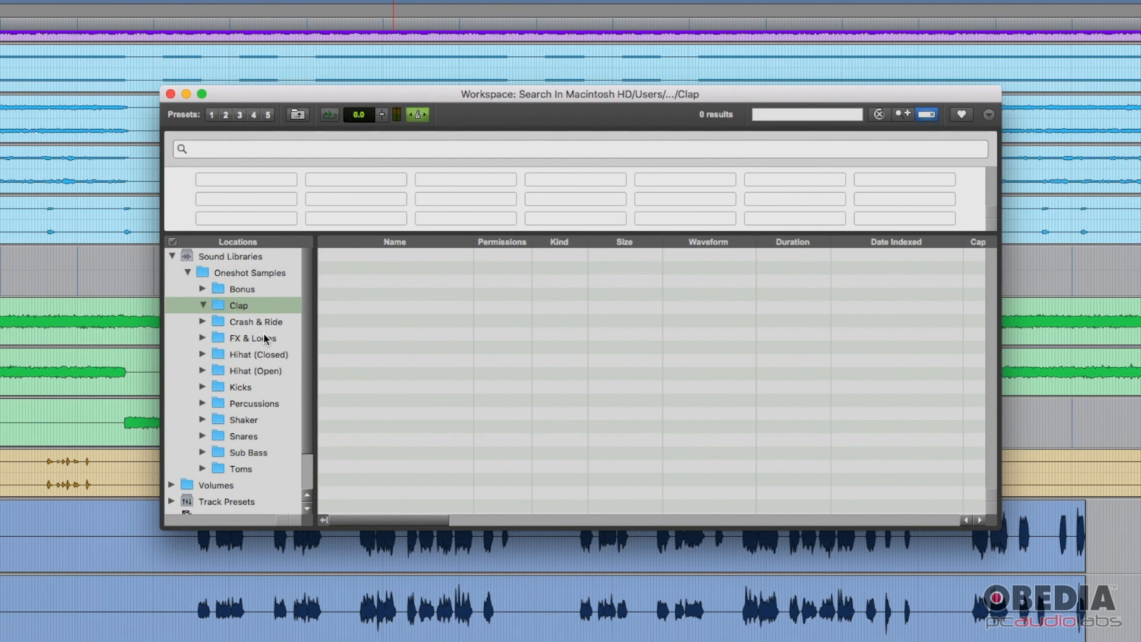
left_click(255, 321)
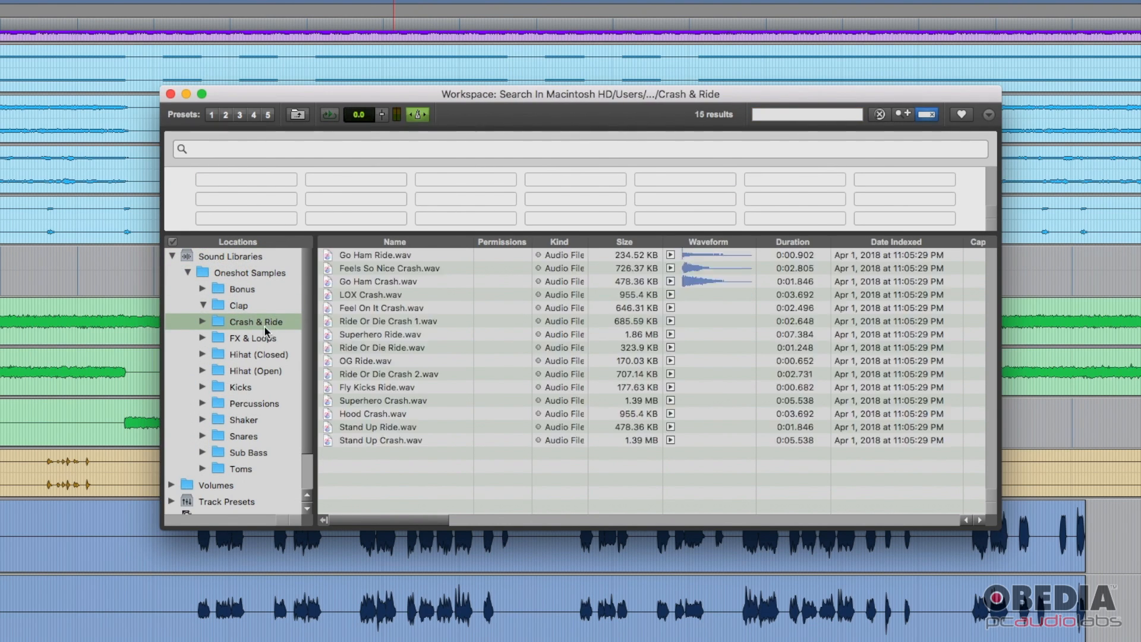
mouse_move(313, 335)
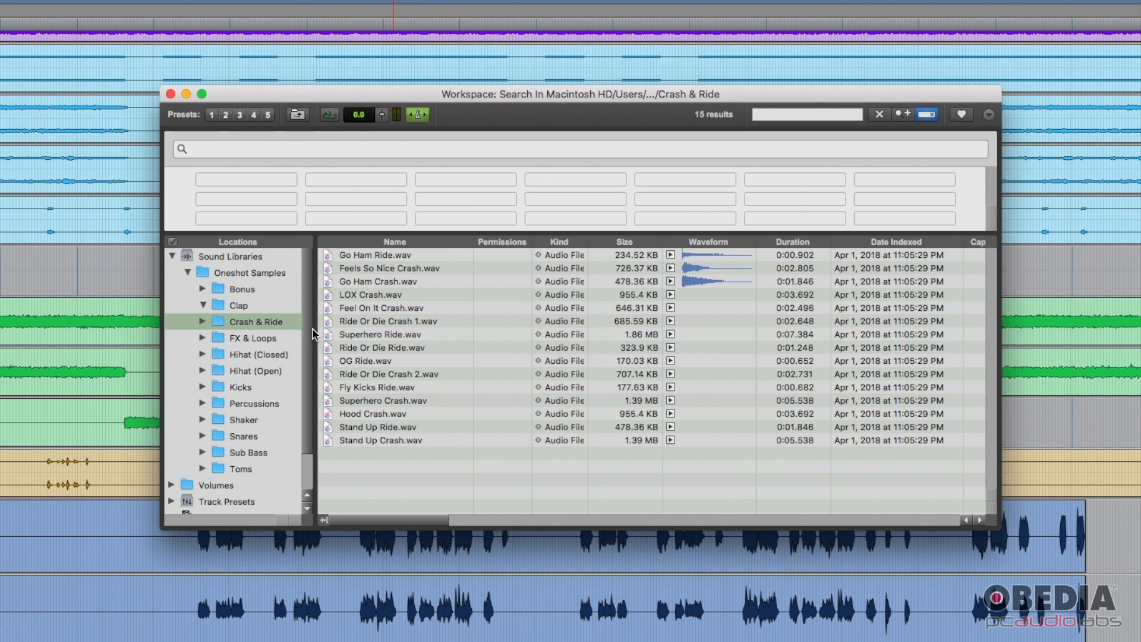